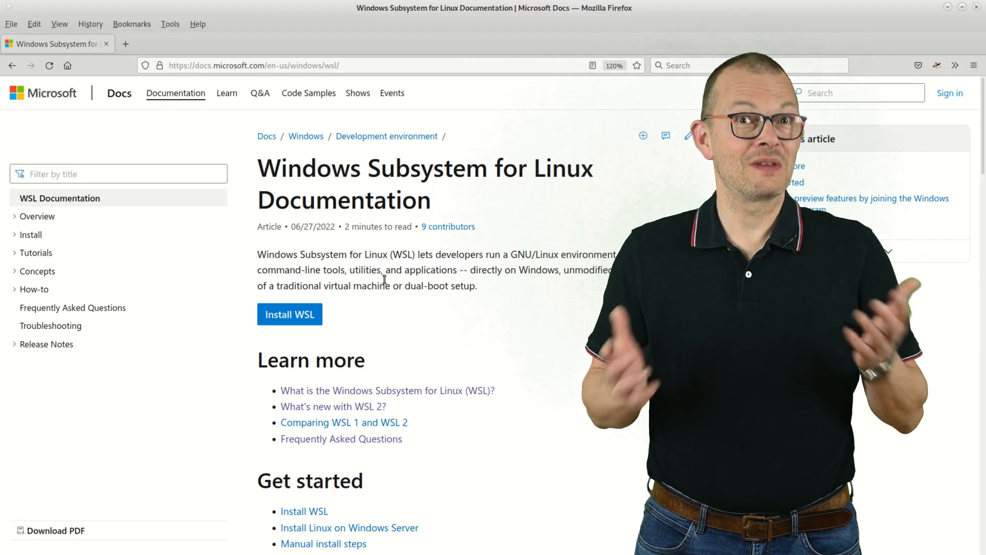
# - Open the 'What is WSL?' docs article, then browse Google results for 'wsl2 kali'
pyautogui.click(37, 216)
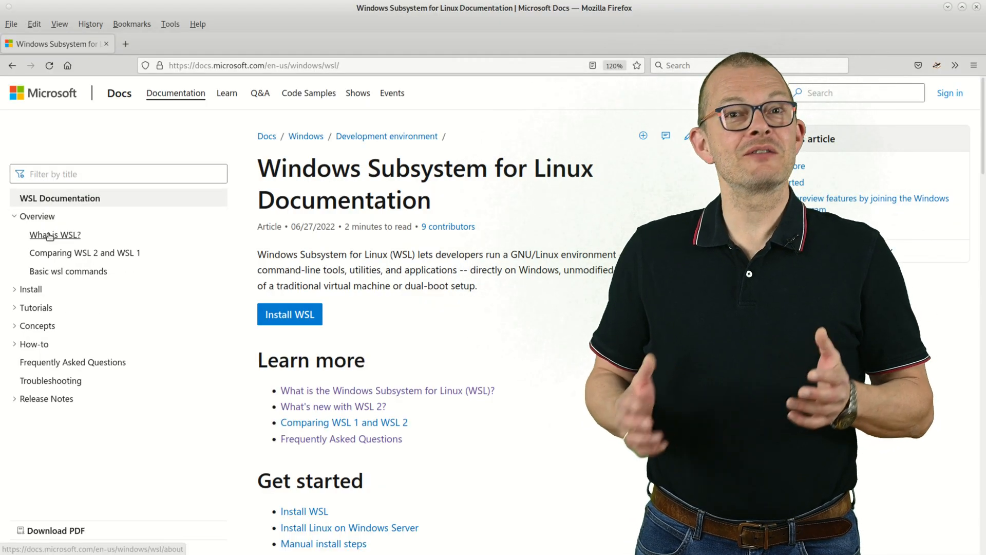
pyautogui.click(54, 234)
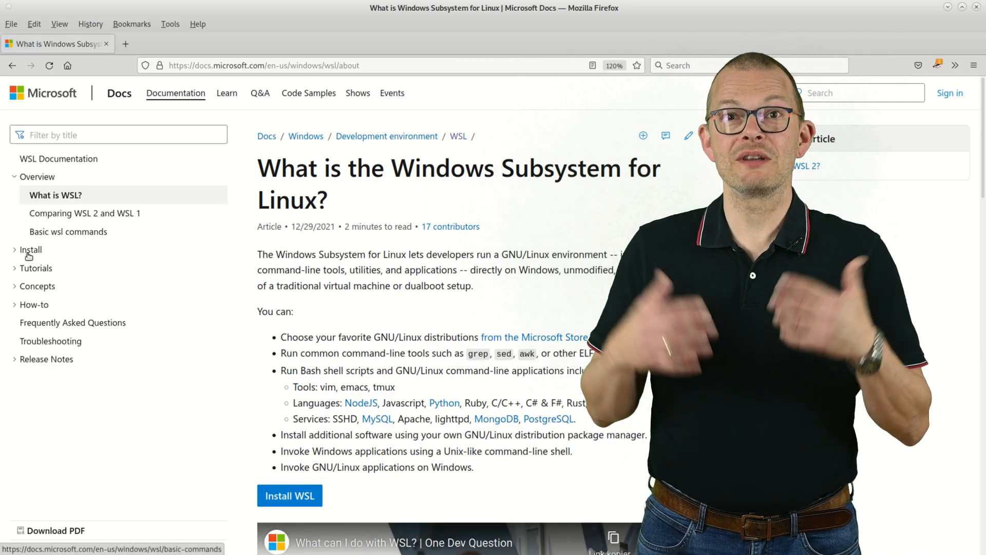
pyautogui.click(263, 65)
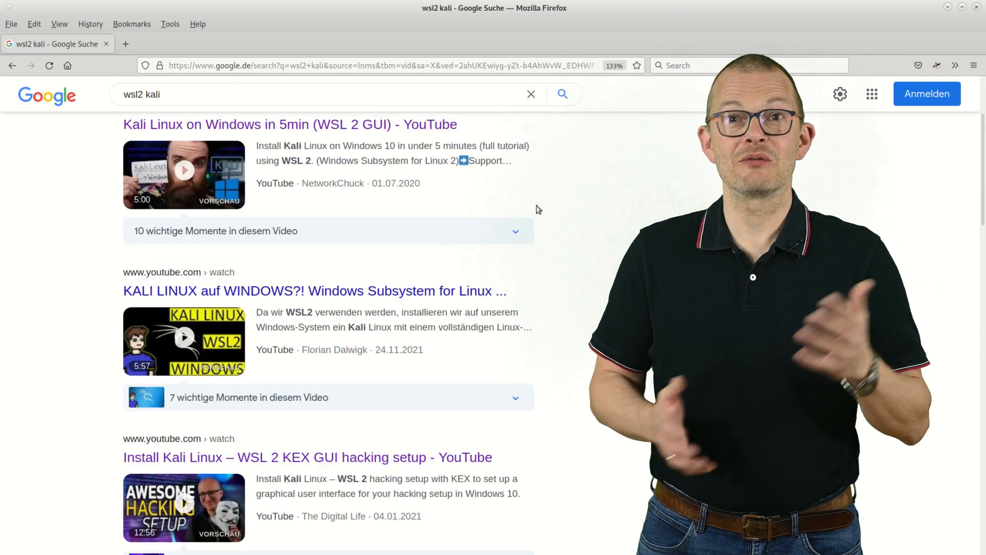
pyautogui.scroll(-3)
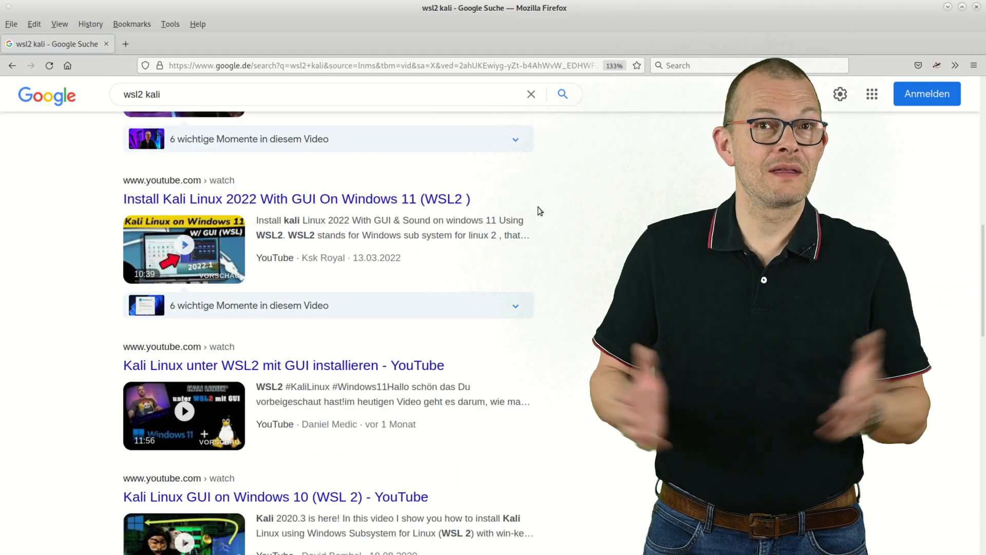
pyautogui.scroll(-3)
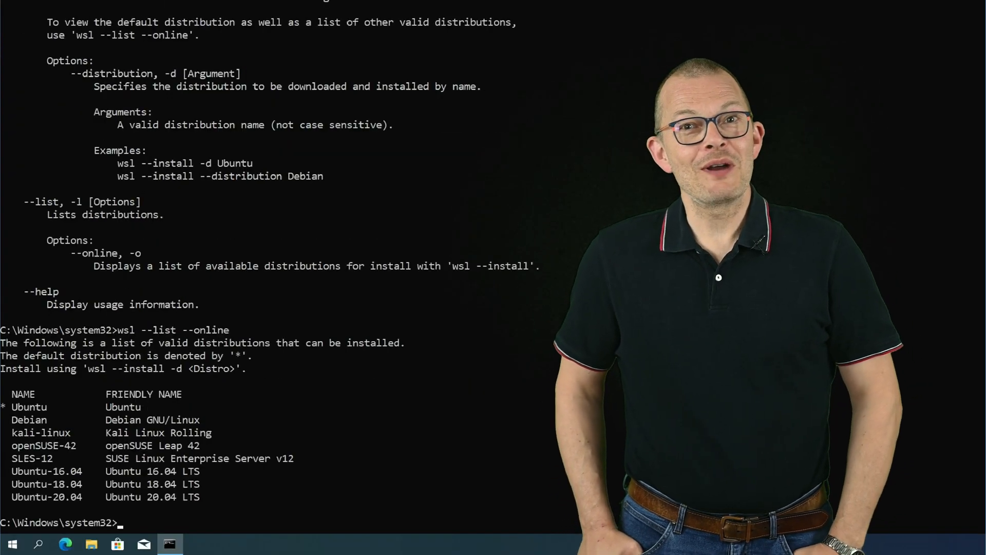
# - Run 'wsl --install -d Debian' in Command Prompt
pyautogui.scroll(3)
pyautogui.write('wsl')
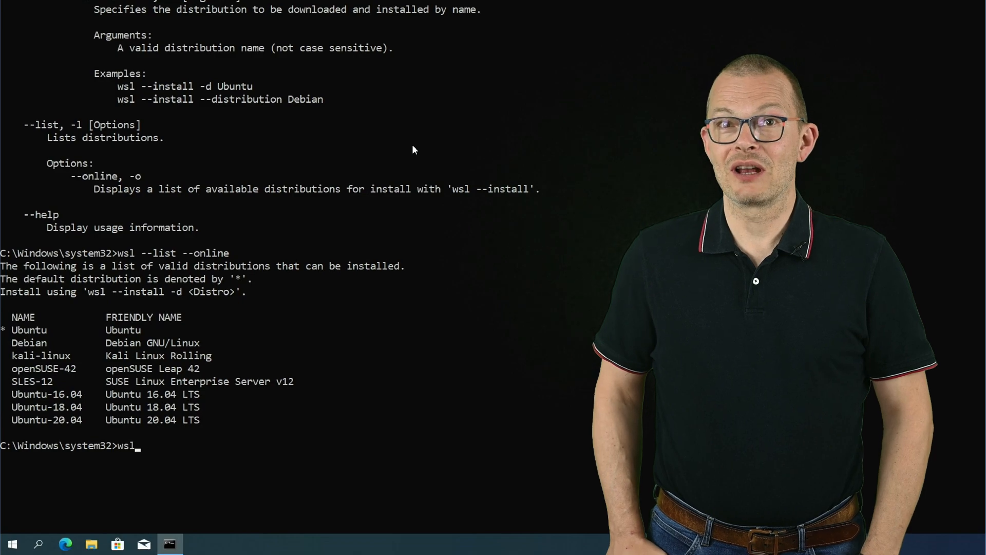
pyautogui.write('--install -d')
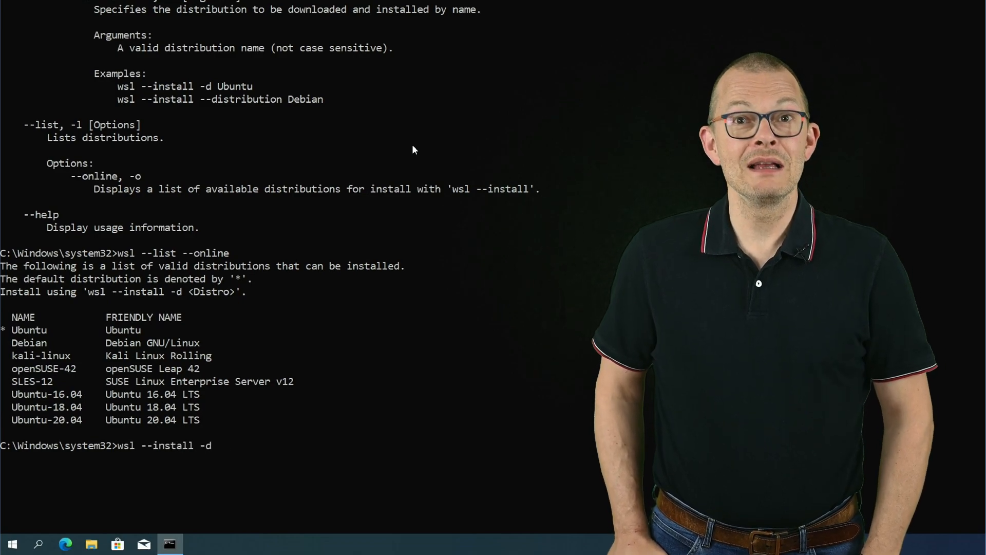
pyautogui.write('Debian')
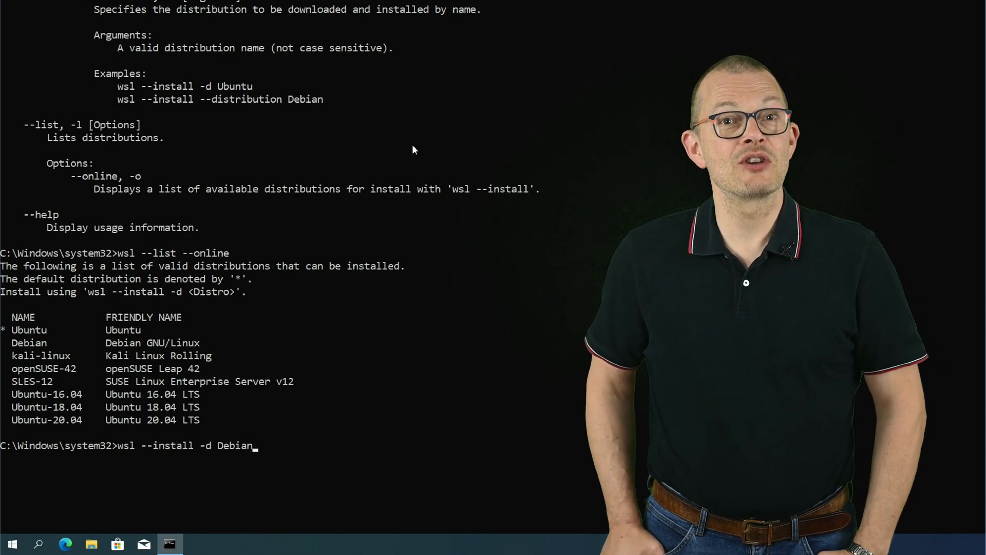
pyautogui.press('Return')
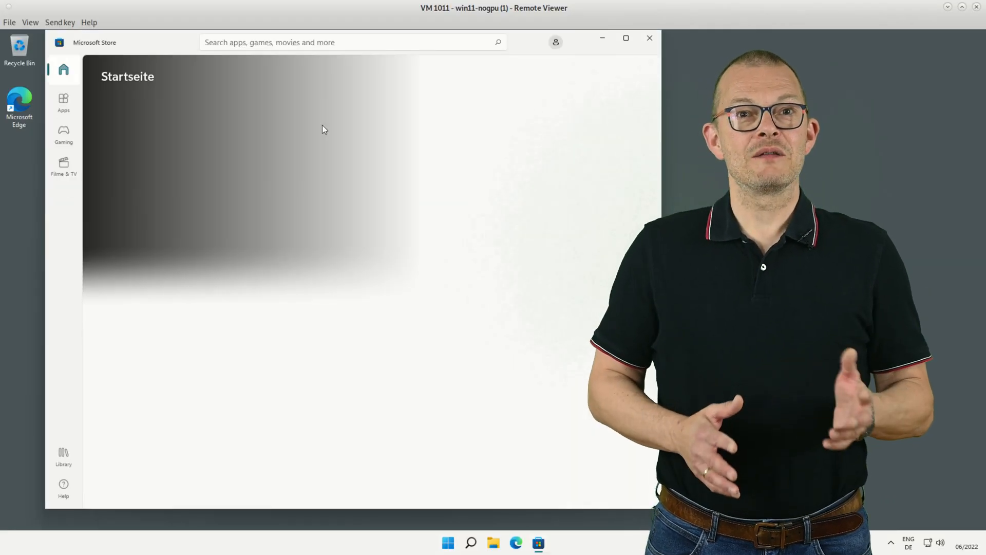
# - Search the Microsoft Store for 'kal' to find Kali Linux
pyautogui.write('kal')
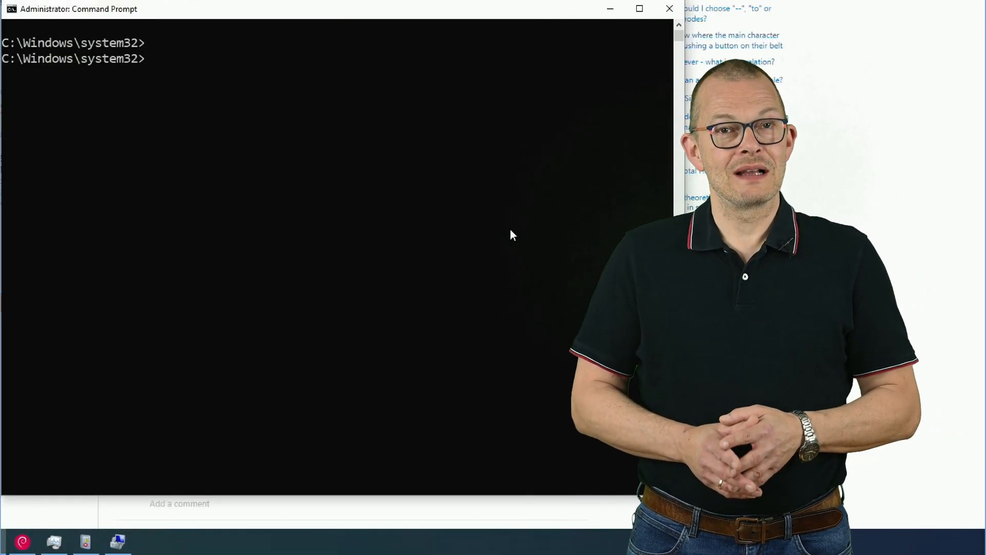
# - Run 'wsl -l' to list the installed WSL distributions
pyautogui.write('wsl -l')
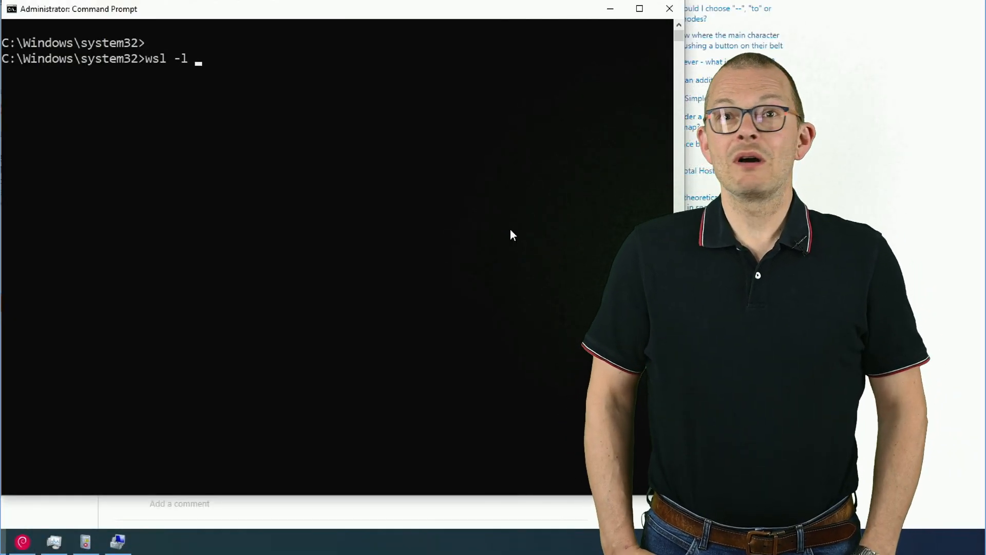
pyautogui.press('Return')
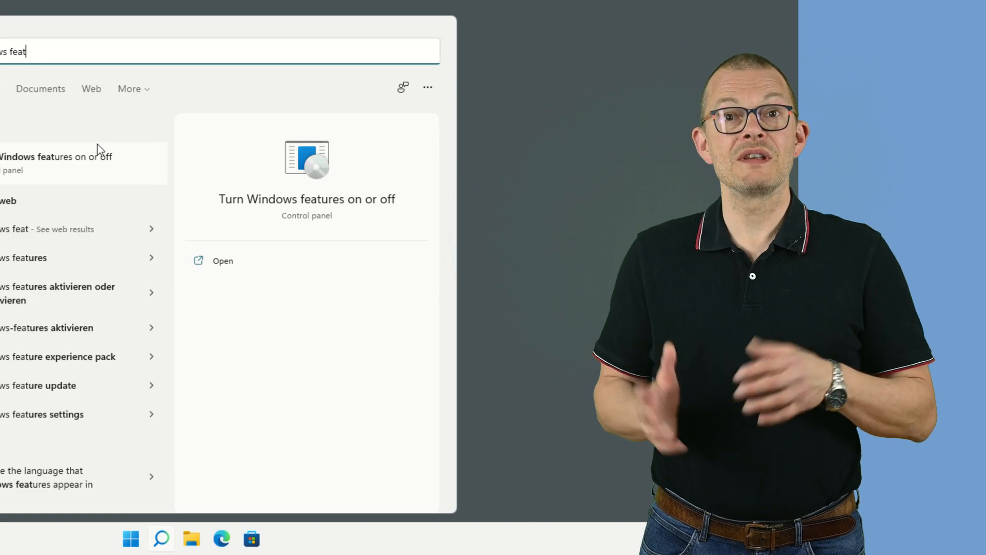
# - Open 'Turn Windows features on or off' and scroll the optional components list
pyautogui.click(222, 260)
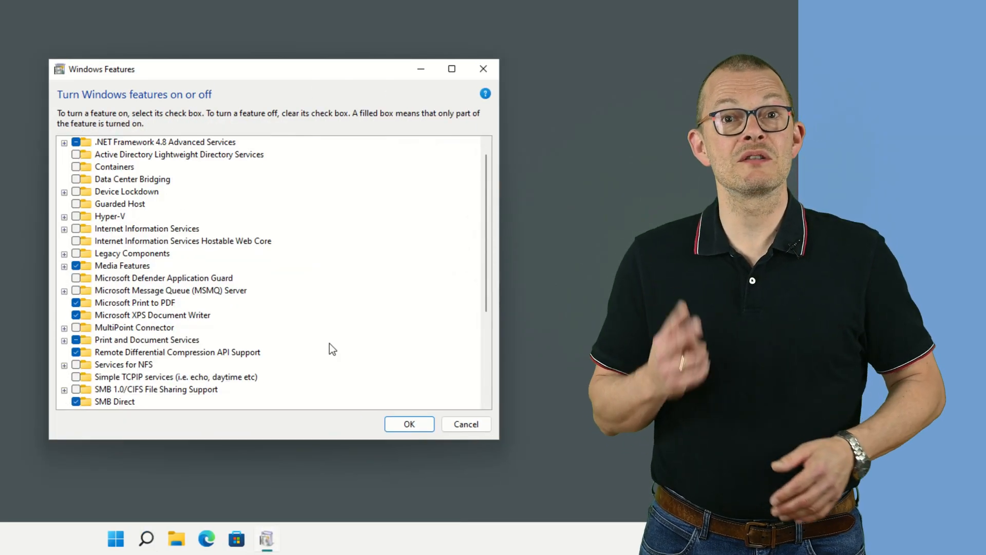
pyautogui.scroll(-3)
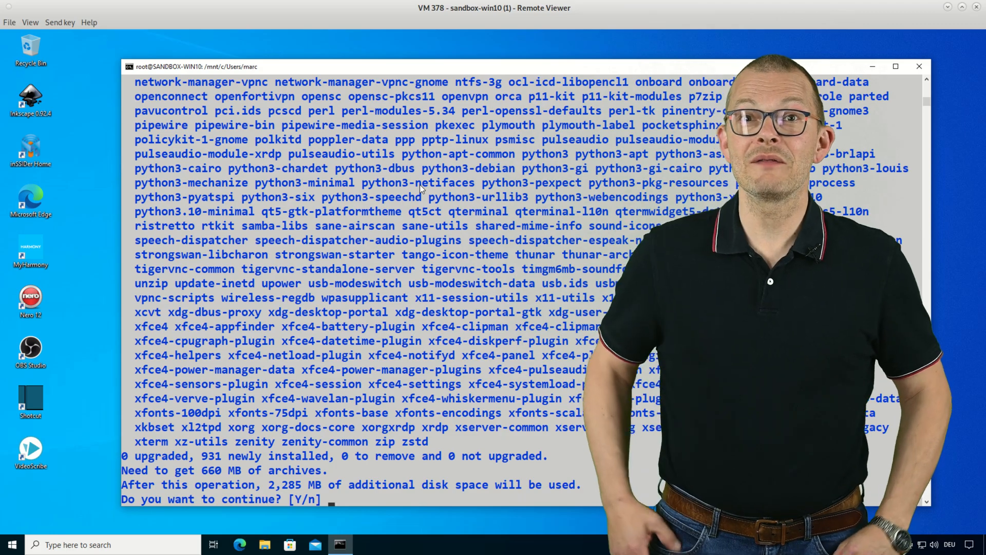
# - Answer Y to install the 931 packages including xfce4
pyautogui.write('Y')
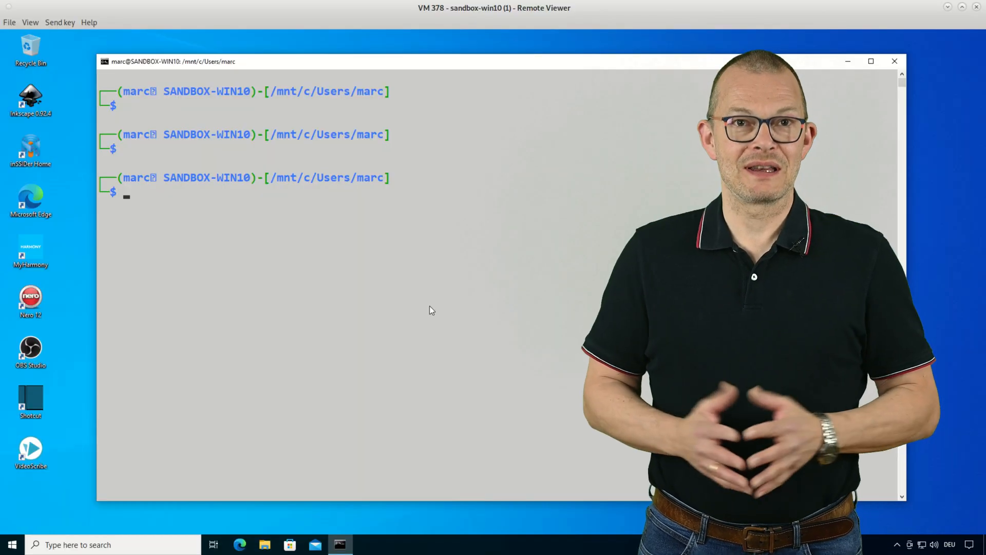
# - Type 'ip' at marc's prompt in the Kali terminal
pyautogui.write('ip')
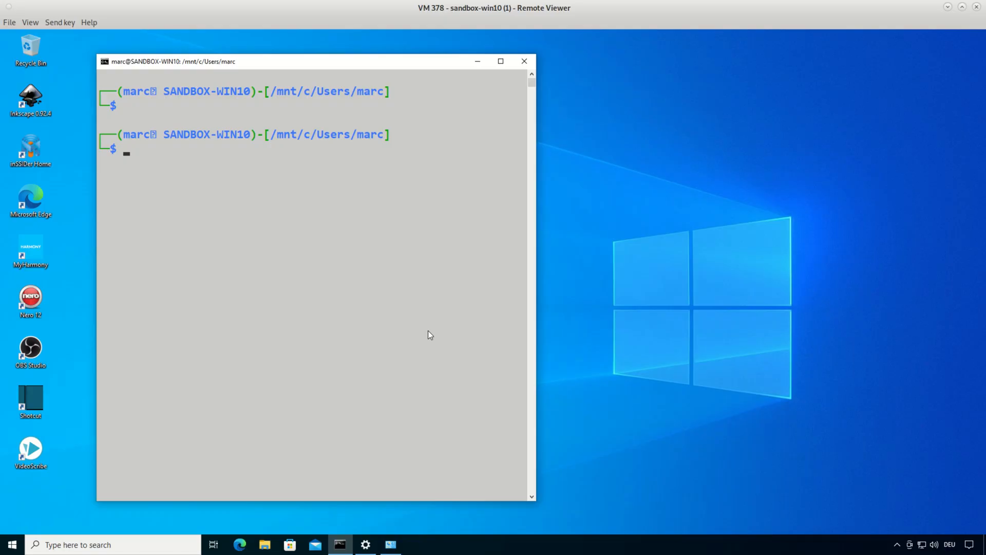
pyautogui.moveTo(390, 544)
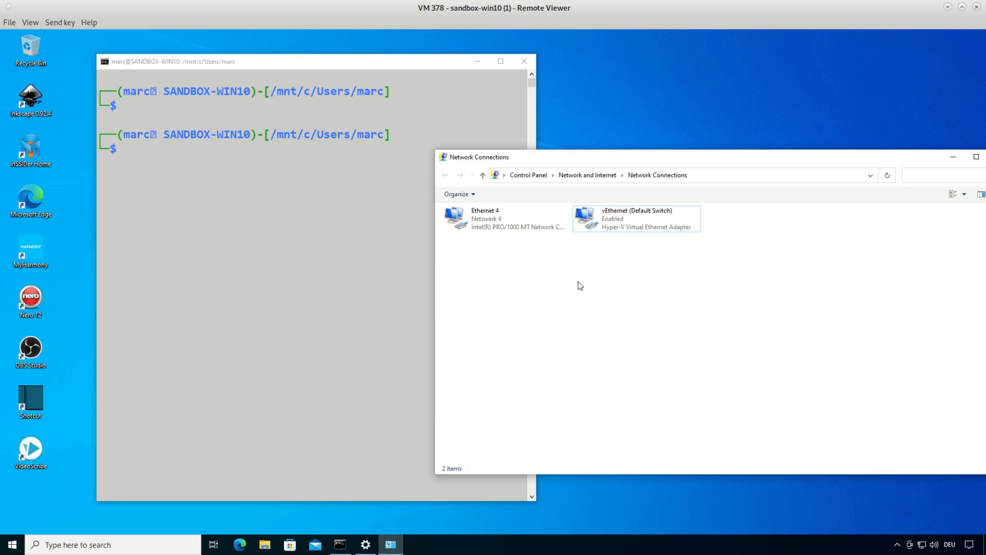
# - Show vEthernet (Default Switch) details with Physical Address 00-15-5D-8A-B6-5C selected, moved beside the terminal
pyautogui.rightClick(635, 218)
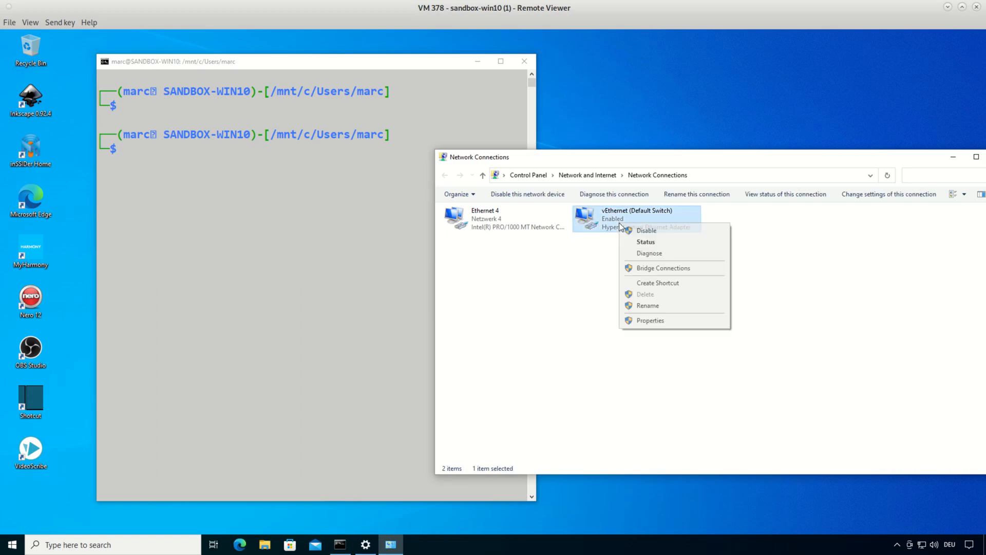
pyautogui.moveTo(646, 242)
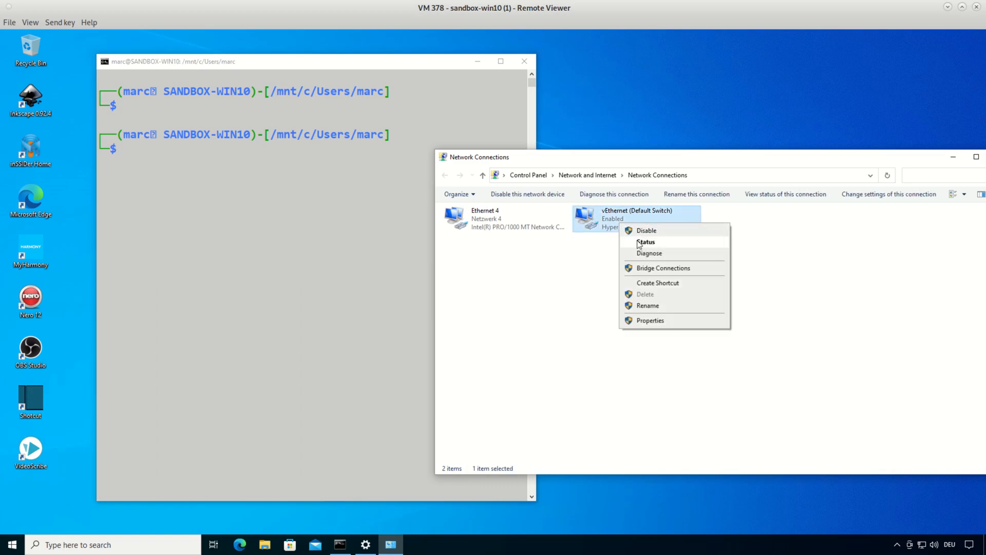
pyautogui.click(646, 242)
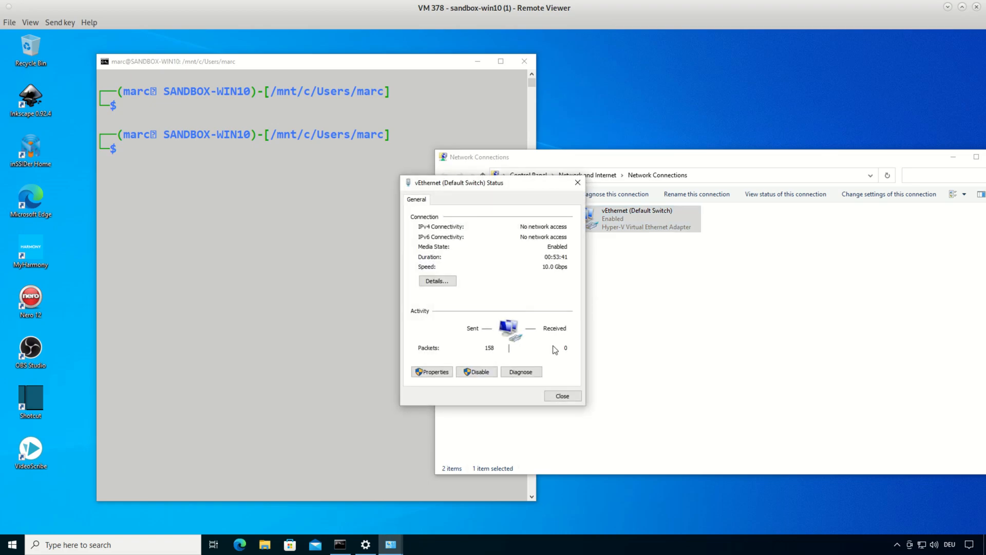
pyautogui.moveTo(445, 290)
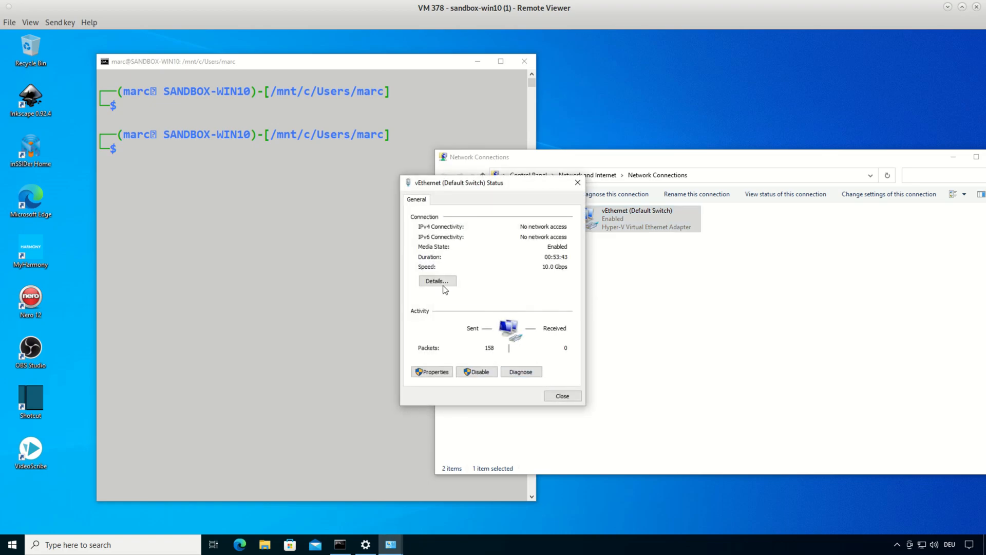
pyautogui.click(437, 280)
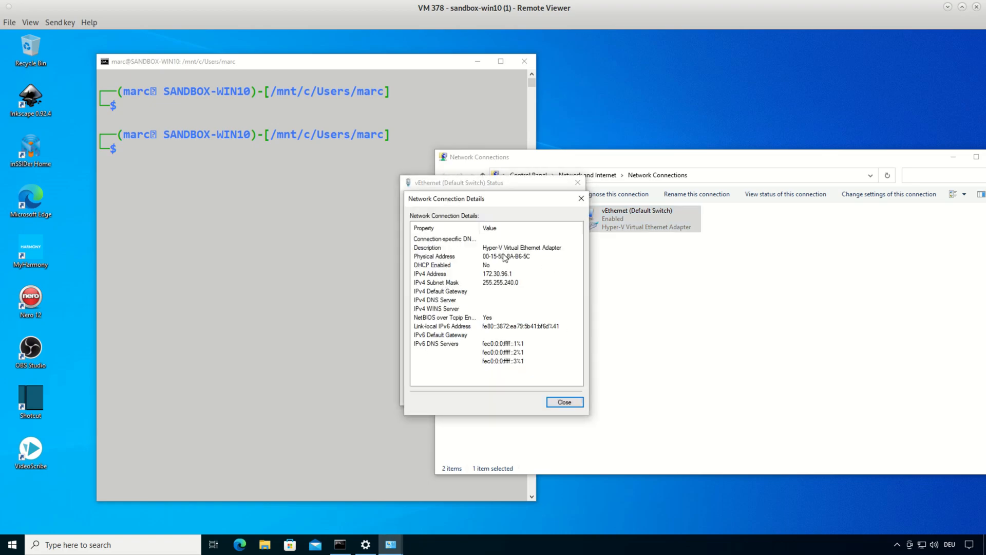
pyautogui.click(445, 256)
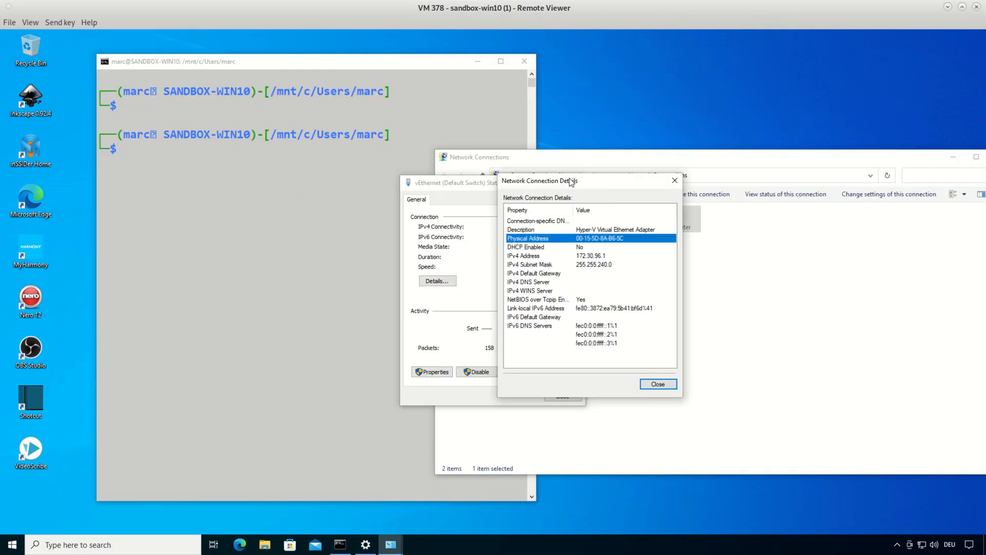
pyautogui.moveTo(540, 181); pyautogui.dragTo(572, 63)
pyautogui.write('ip link')
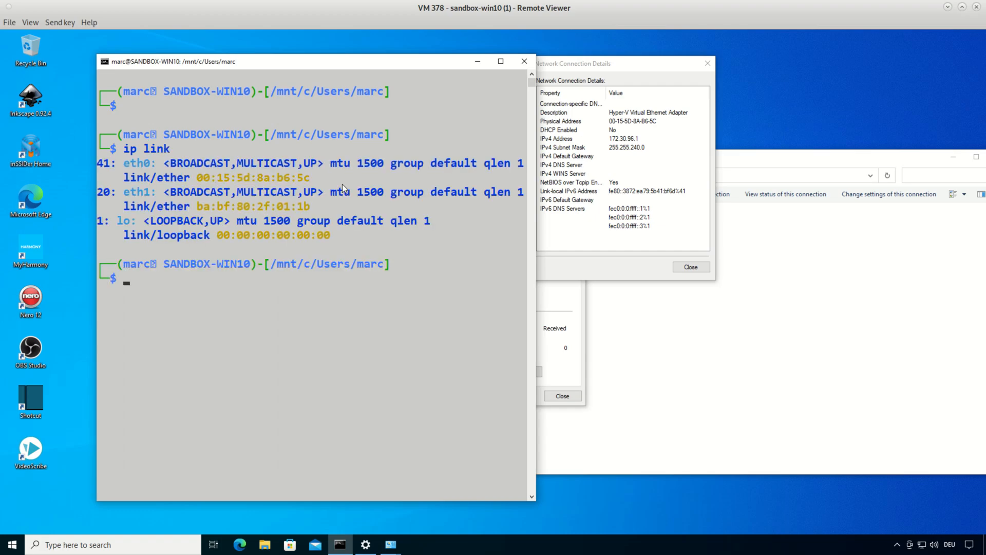
pyautogui.moveTo(200, 180)
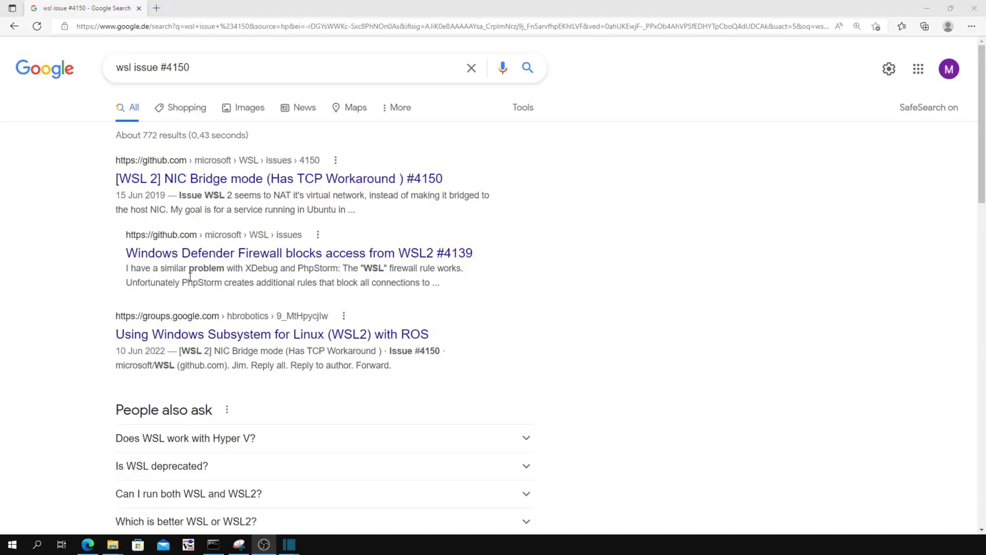
pyautogui.moveTo(233, 182)
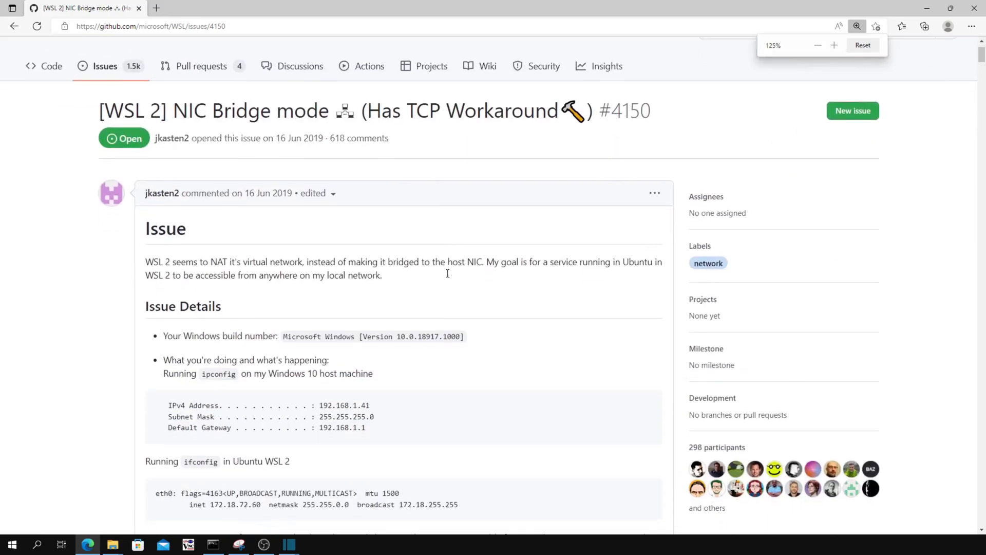
pyautogui.scroll(-3)
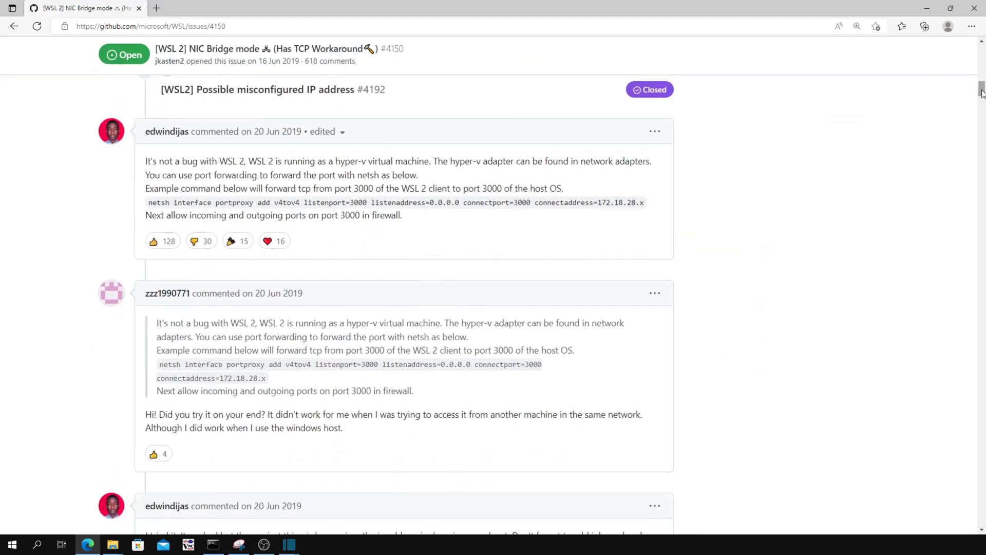
pyautogui.scroll(-3)
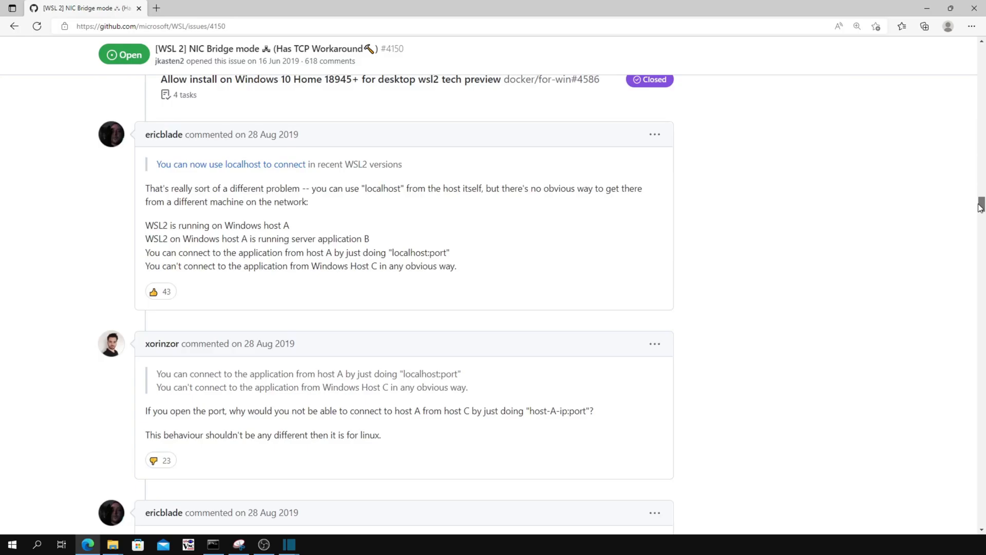
pyautogui.scroll(-3)
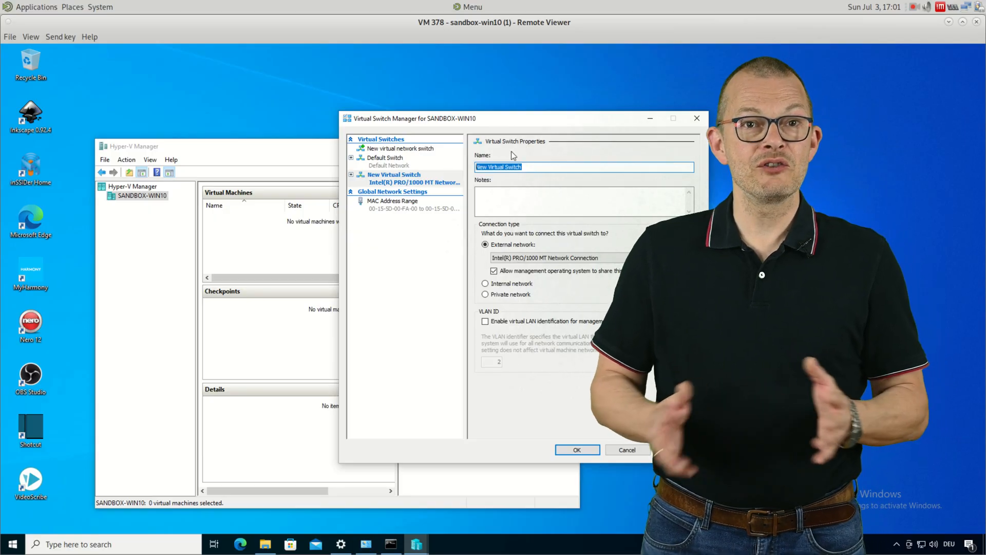
# - Type 'physical bridge' as the new external switch's name
pyautogui.write('physical bri')
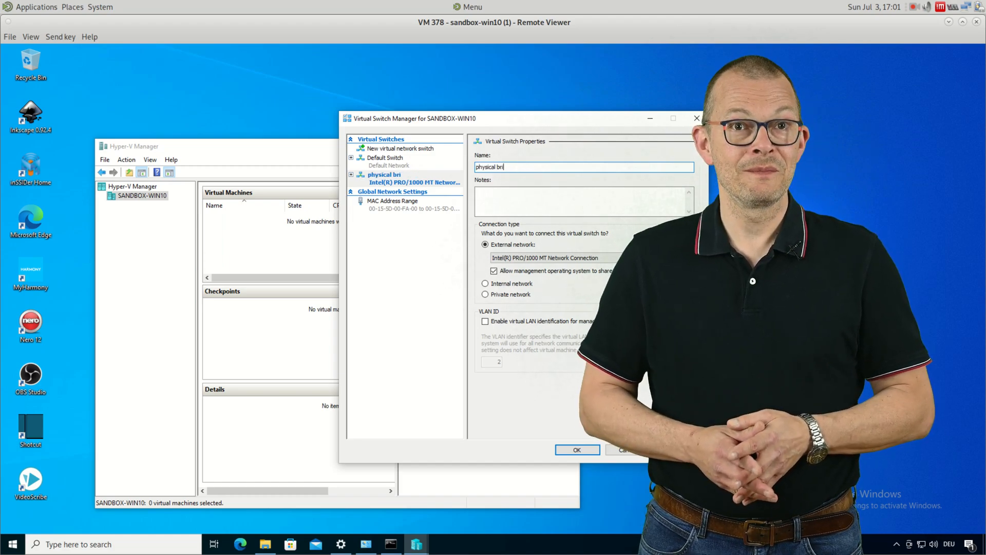
pyautogui.write('dge')
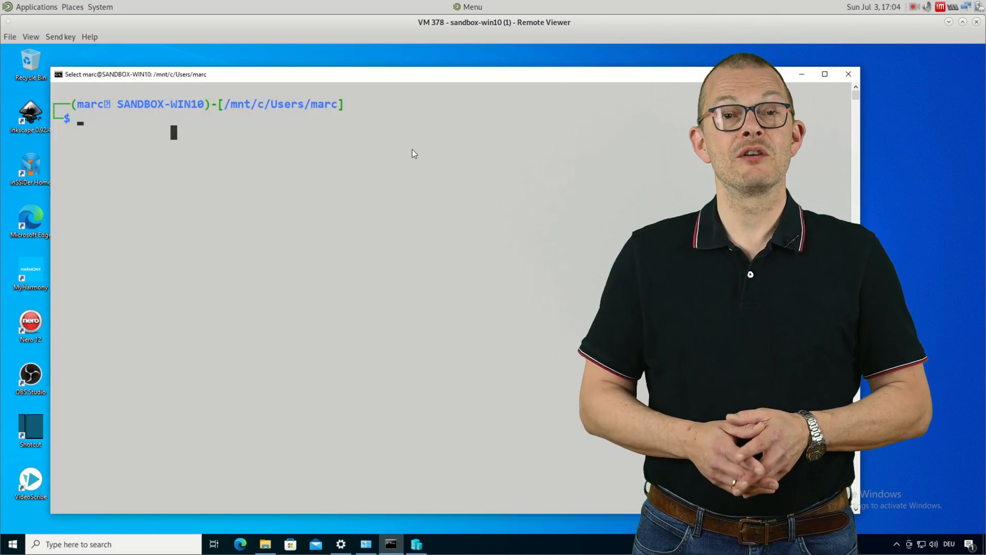
# - Print .wslconfig with 'cat .wslconfig', then type 'ip -br addr'
pyautogui.press('Return')
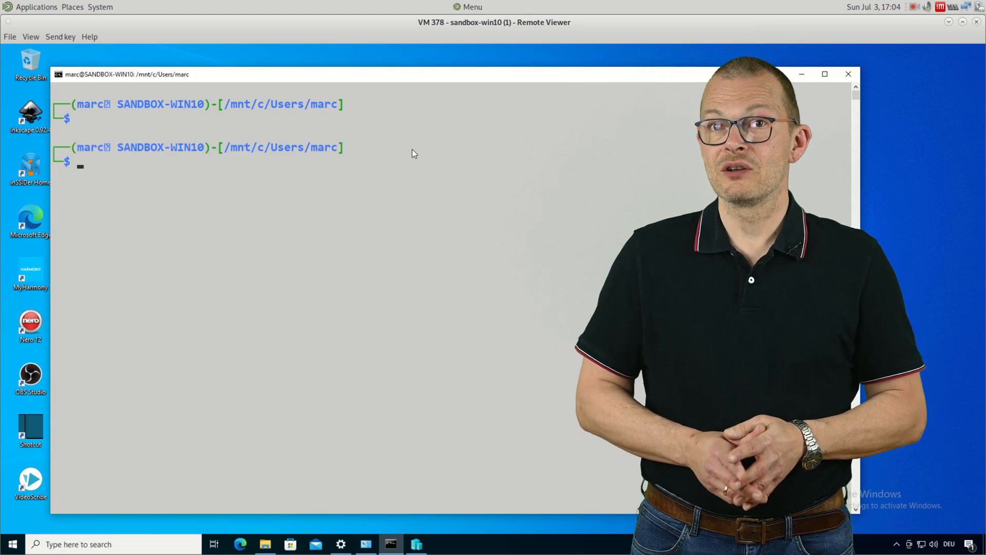
pyautogui.write('c')
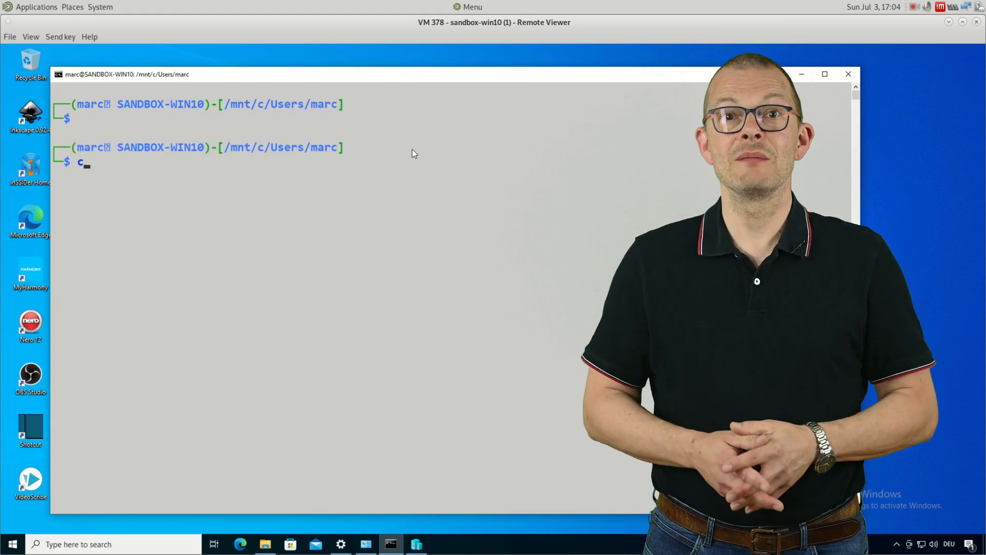
pyautogui.write('at .')
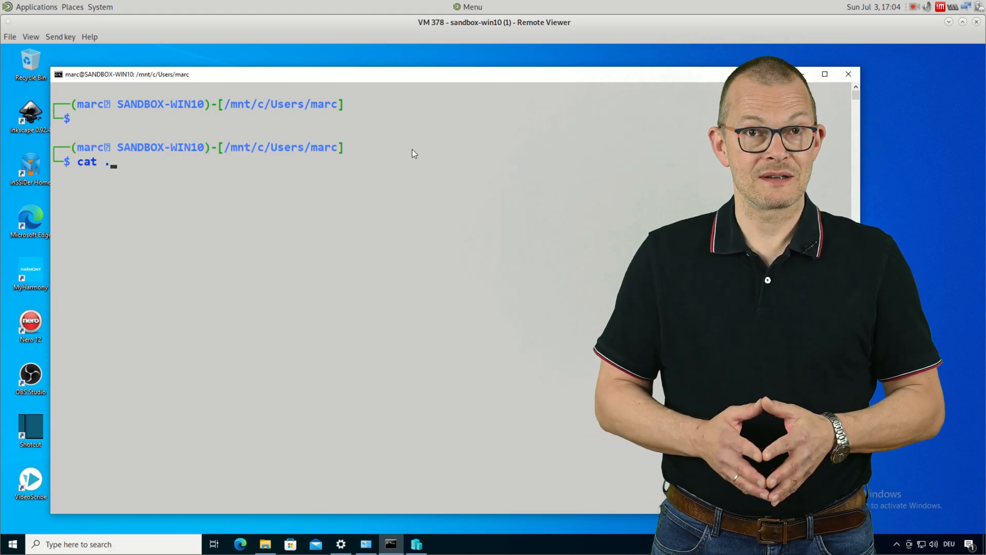
pyautogui.write('wslconfig')
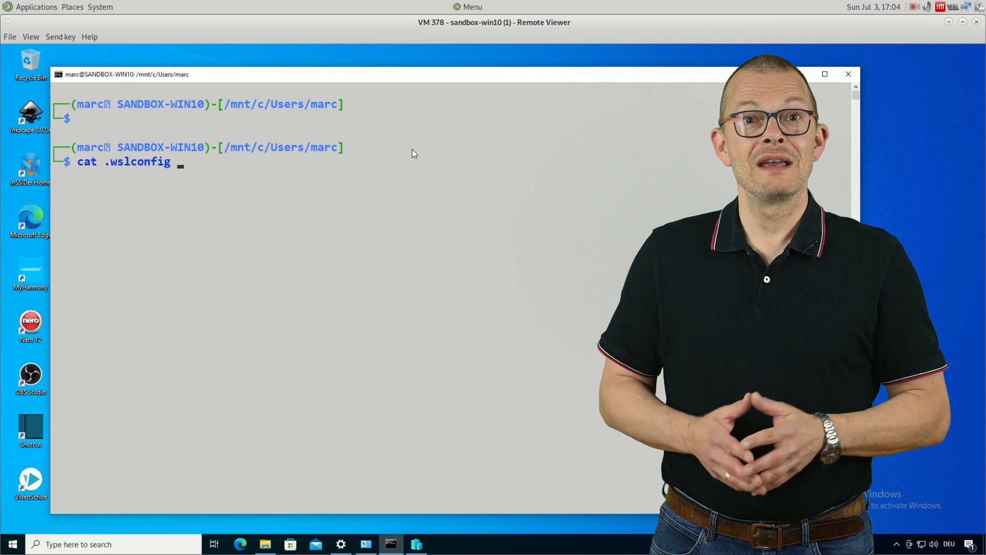
pyautogui.press('Return')
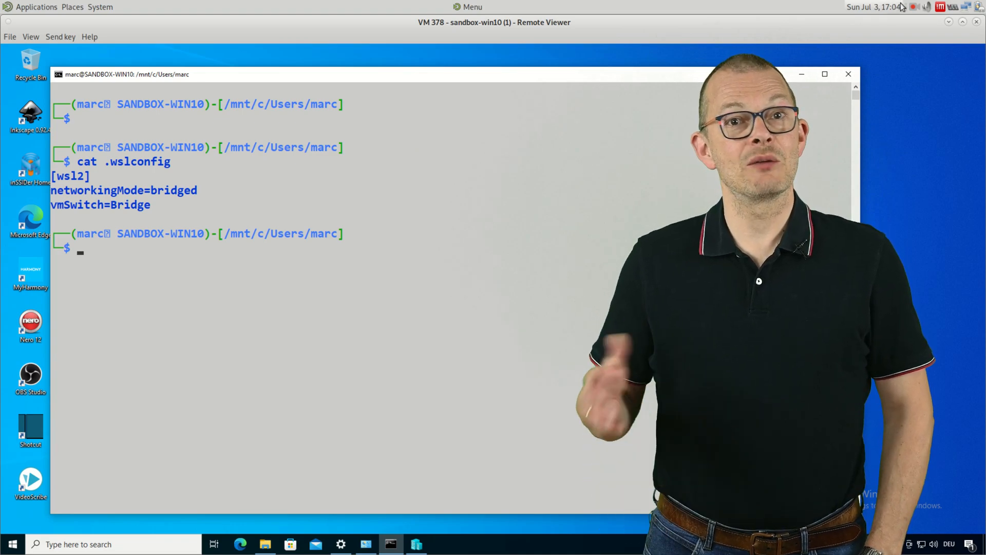
pyautogui.write('ip -br addr')
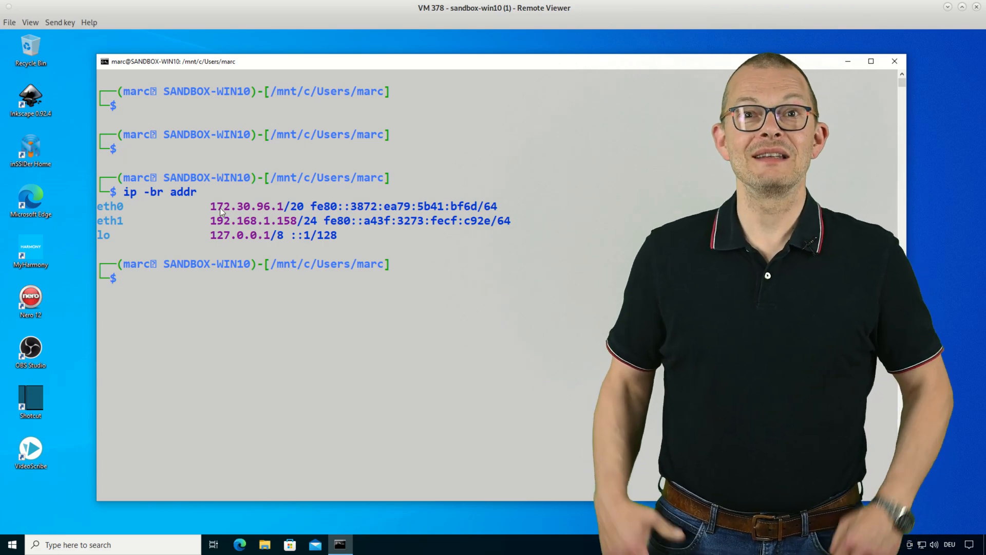
# - Select the eth0 address 192.168.1.158 in the 'ip -br addr' output
pyautogui.doubleClick(221, 205)
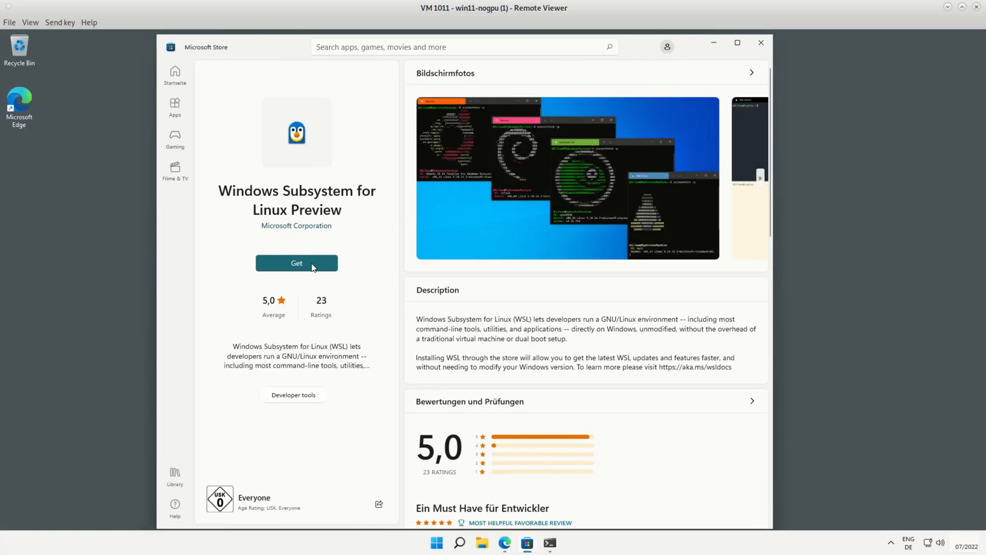
# - Get Windows Subsystem for Linux Preview from the Store and approve the UAC prompt
pyautogui.click(297, 263)
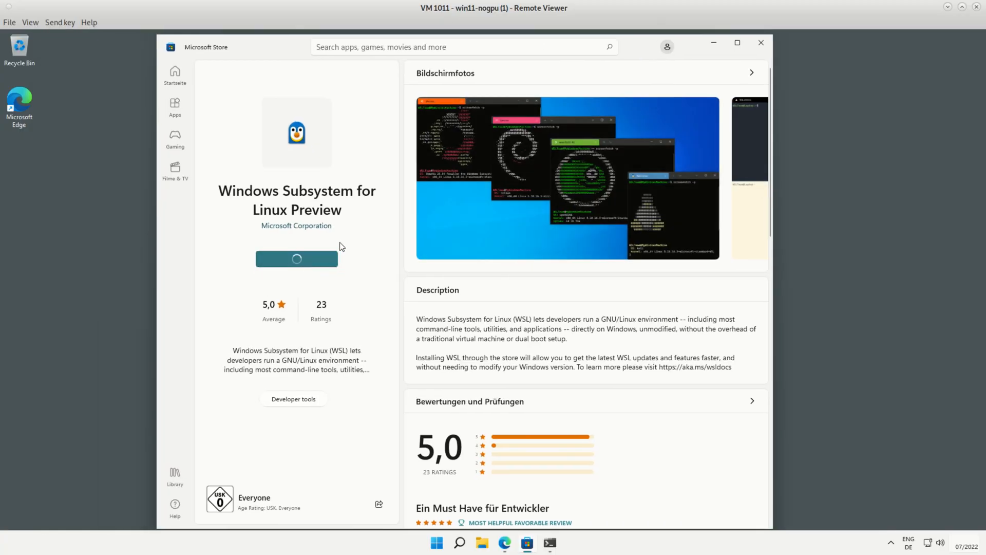
pyautogui.click(296, 259)
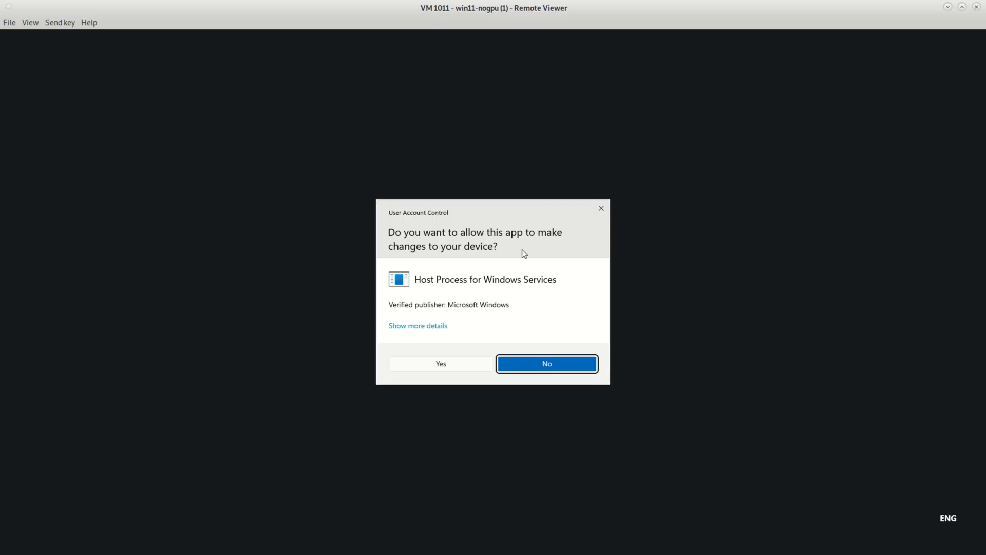
pyautogui.click(546, 363)
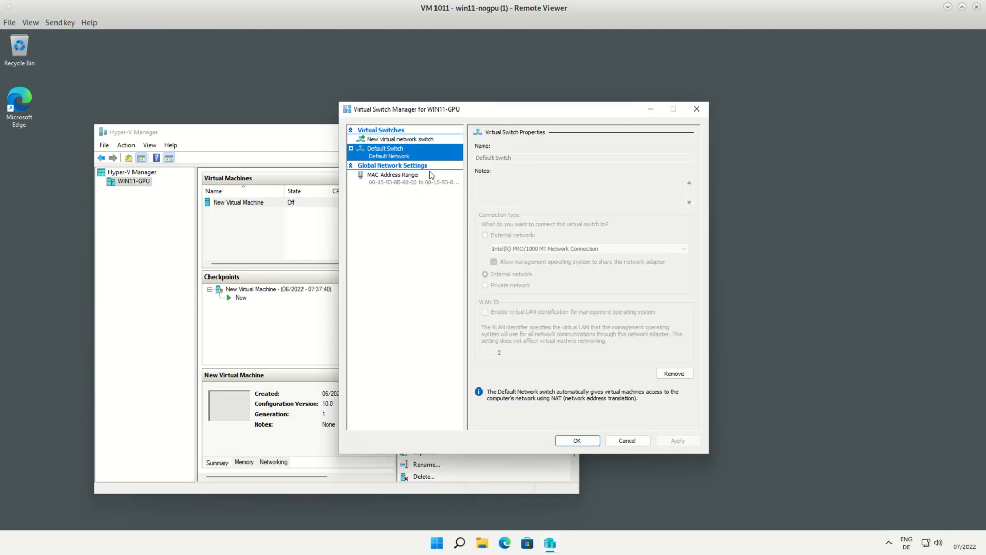
# - Create an external virtual switch named WSL2 and accept the network disruption warning
pyautogui.click(400, 139)
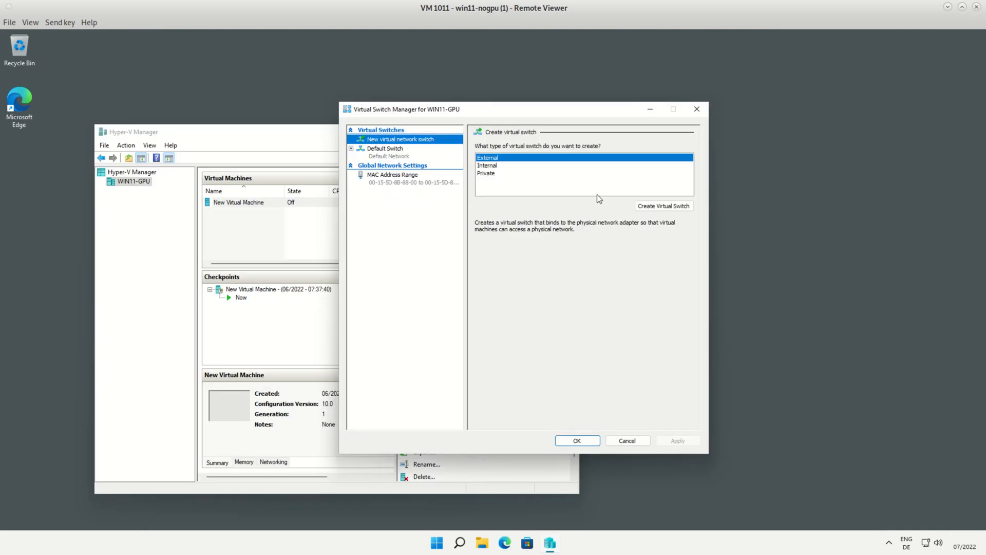
pyautogui.click(662, 205)
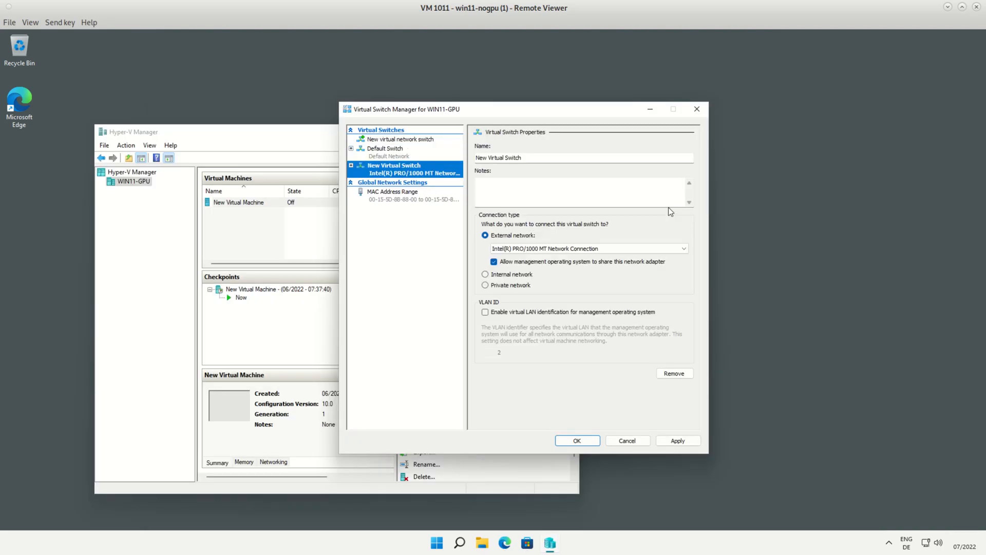
pyautogui.click(538, 157)
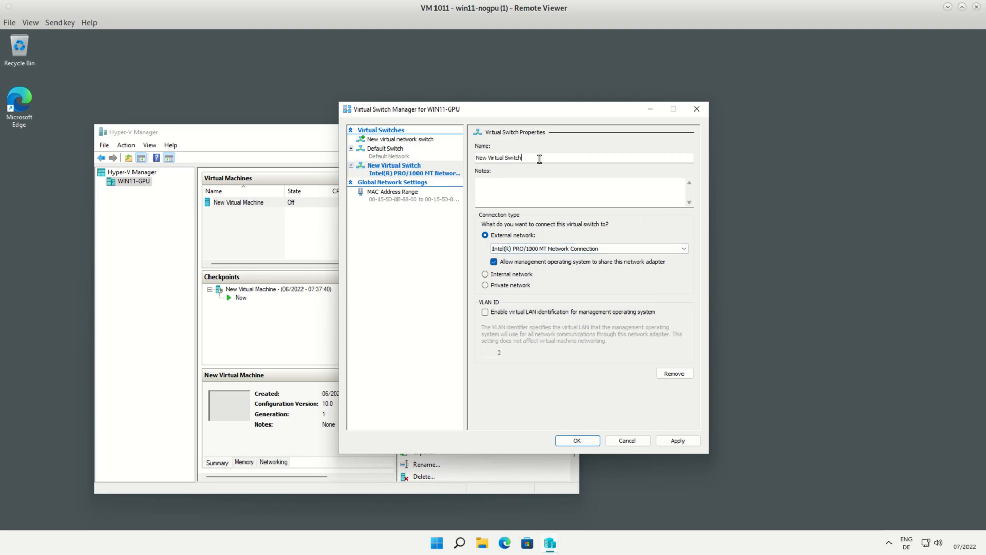
pyautogui.tripleClick(535, 157)
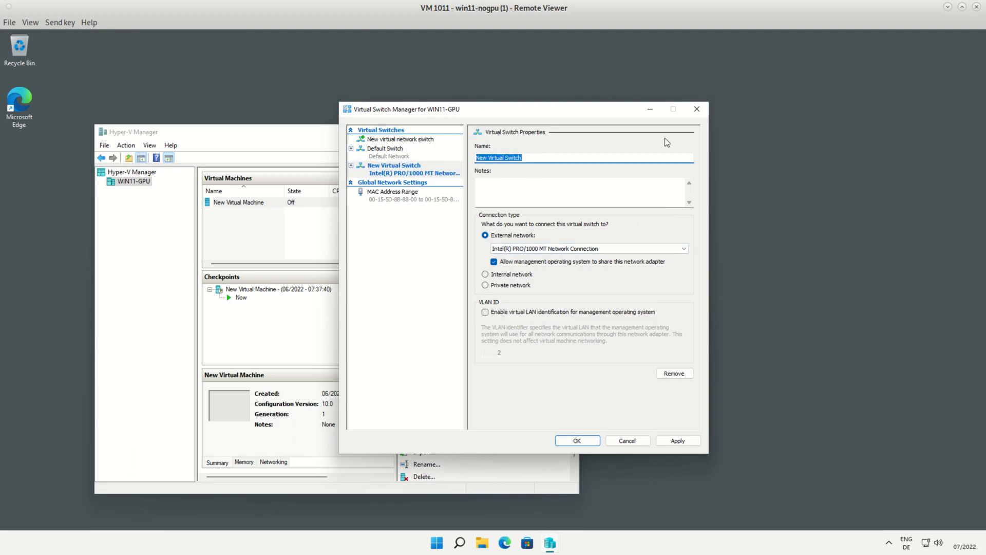
pyautogui.write('WSL2')
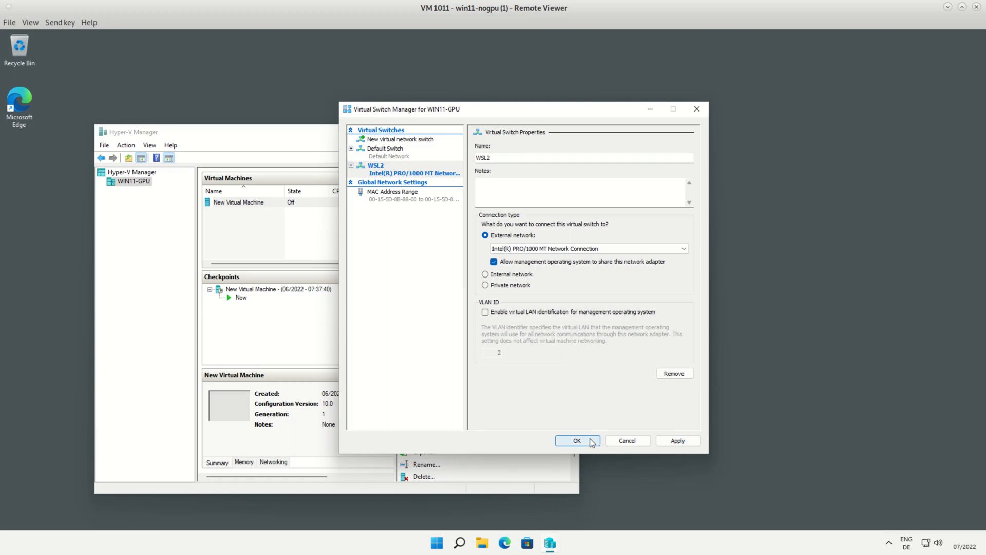
pyautogui.click(576, 440)
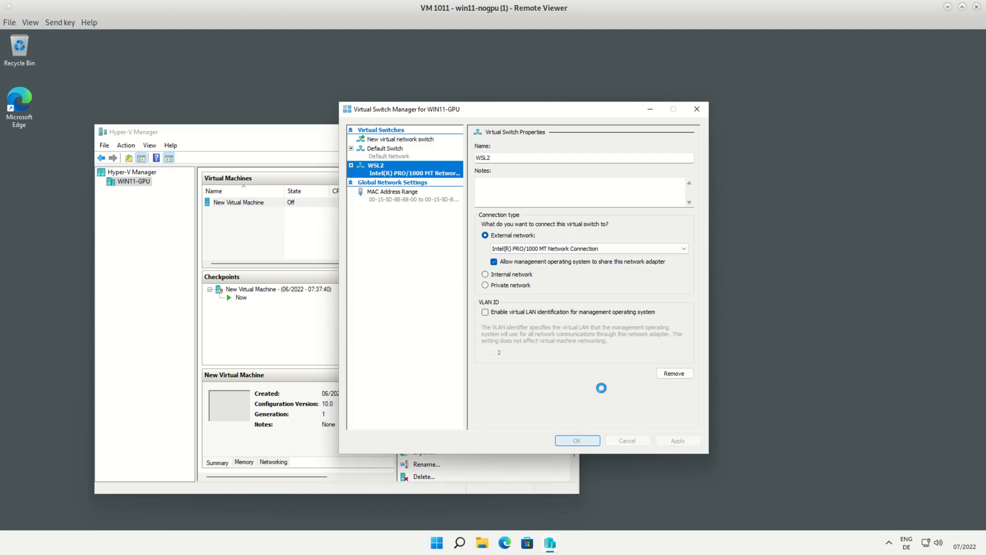
pyautogui.click(575, 440)
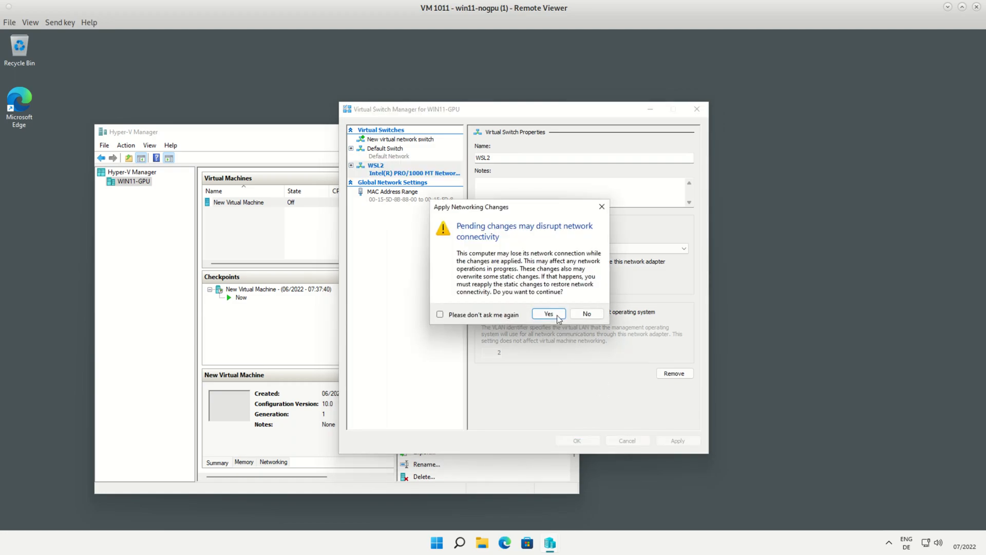
pyautogui.click(547, 314)
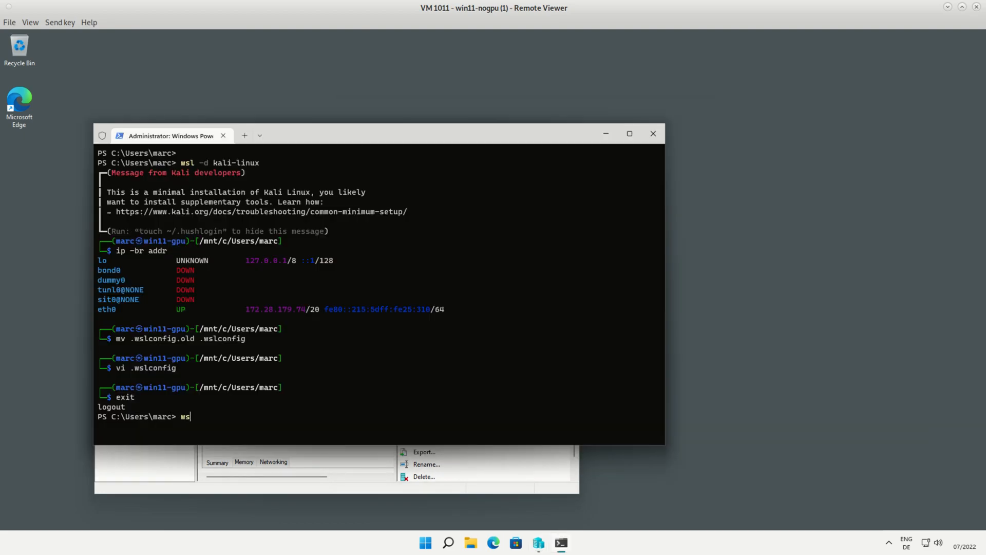
# - Restart WSL, confirm eth0 at 192.168.139.210, and launch Wireshark via sudo with the password
pyautogui.write('l --shutdown')
pyautogui.write('ip -br')
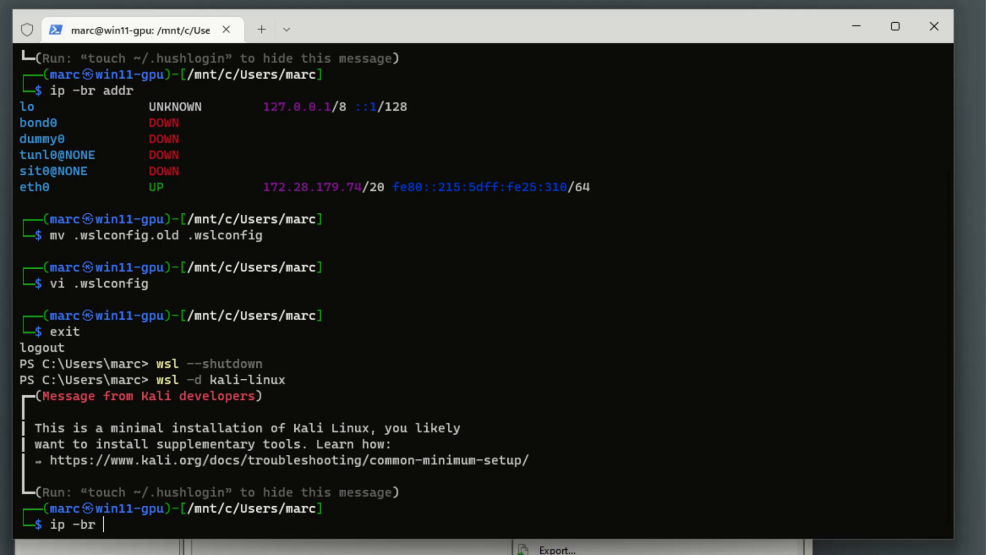
pyautogui.press('Return')
pyautogui.write('sudo wire')
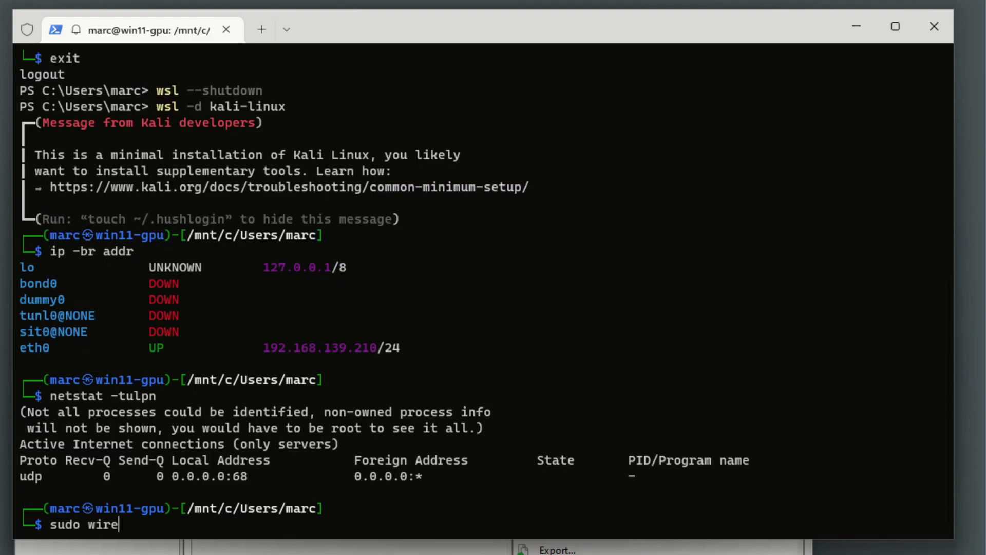
pyautogui.press('Return')
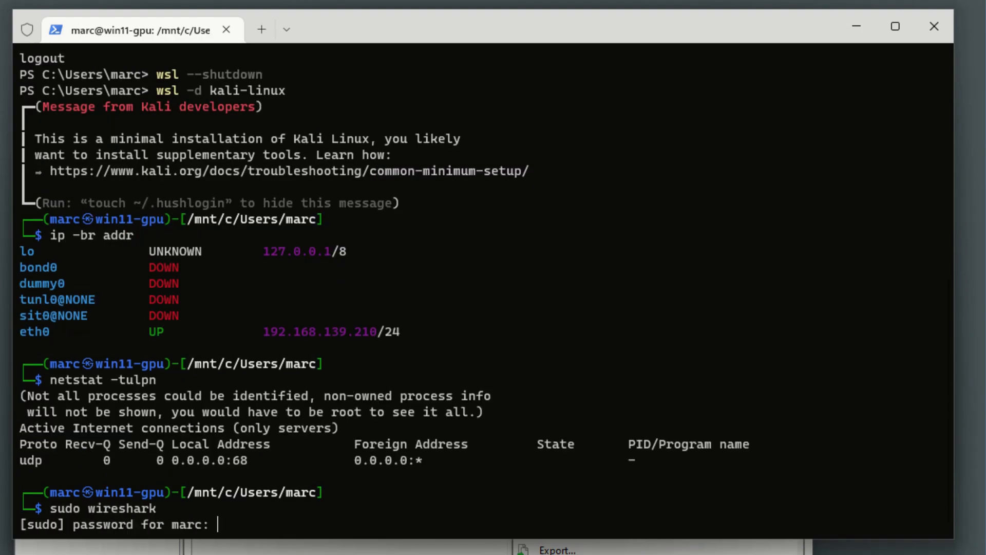
pyautogui.press('Return')
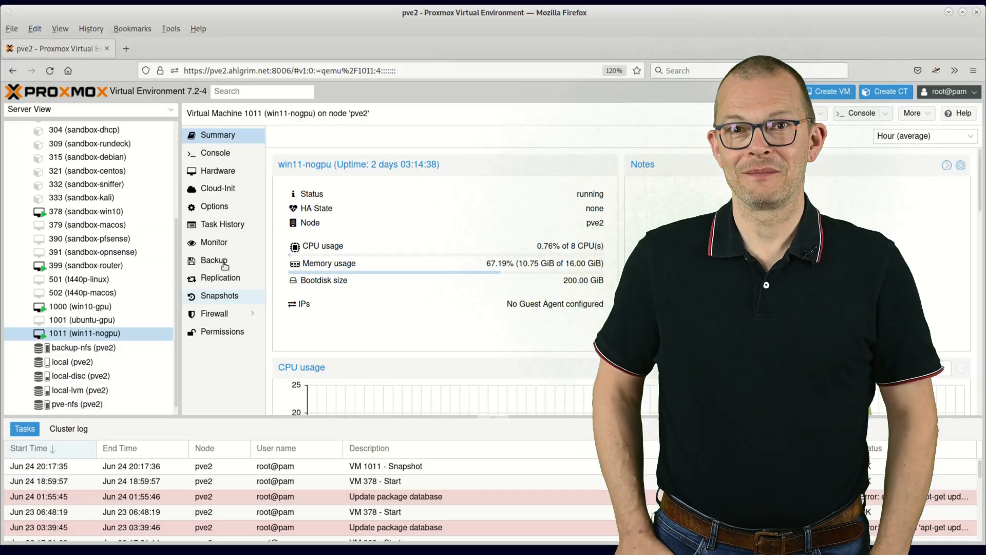
pyautogui.click(217, 171)
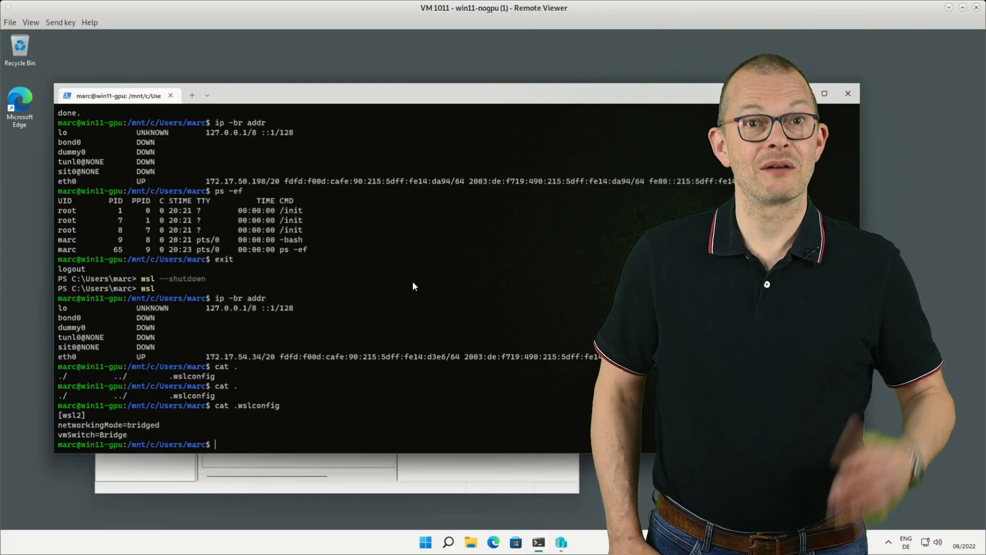
# - Open Task Manager from the Start button menu and view the Processes list
pyautogui.rightClick(425, 541)
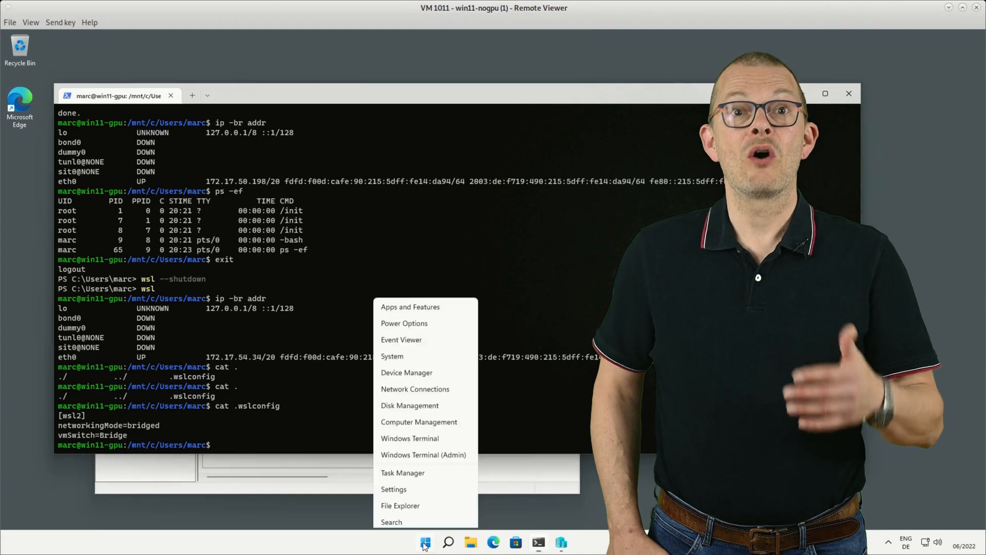
pyautogui.click(403, 472)
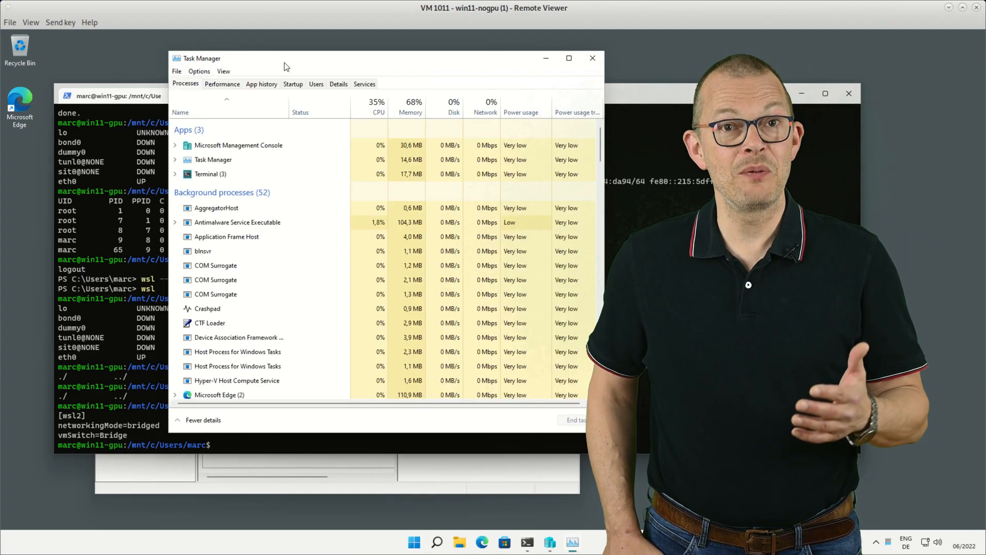
pyautogui.click(221, 84)
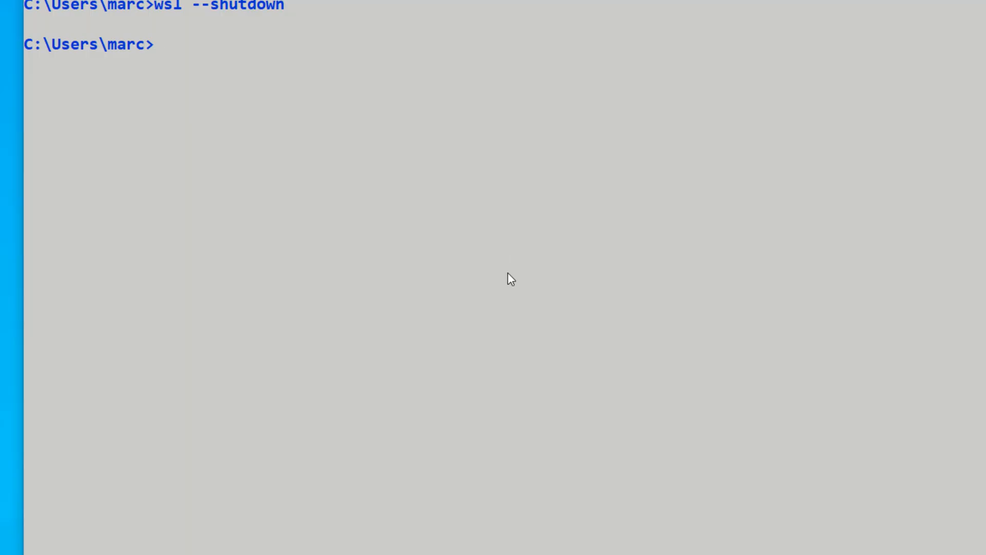
# - Start the distribution with 'wsl -d kali-linux' and run xeyes at the Kali prompt
pyautogui.write('wsl -')
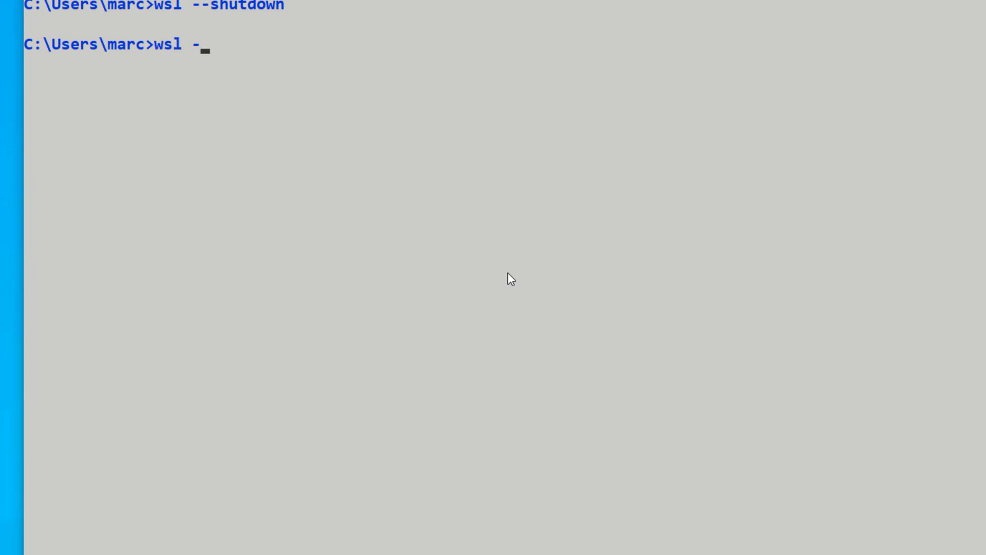
pyautogui.write('d kali-l')
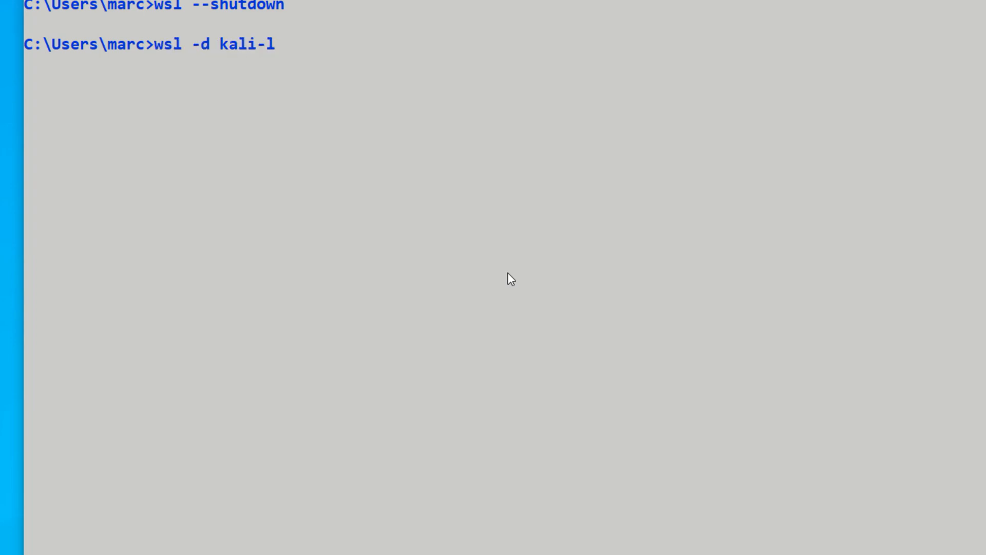
pyautogui.press('Return')
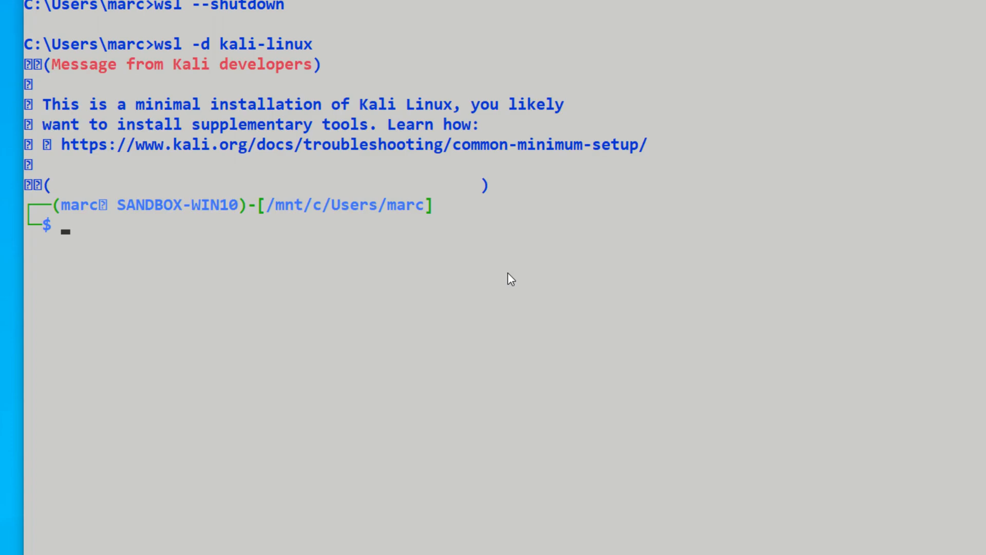
pyautogui.write('xeye')
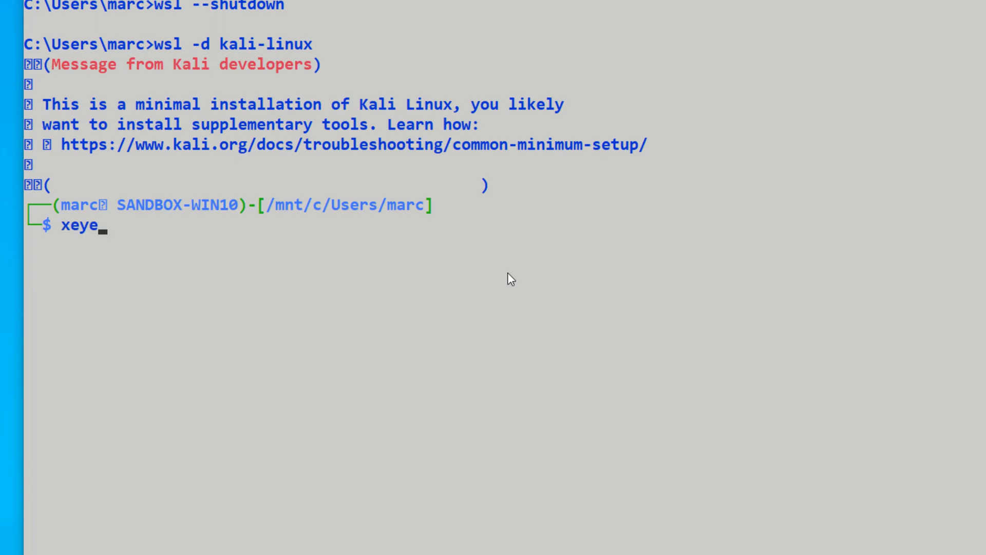
pyautogui.press('Return')
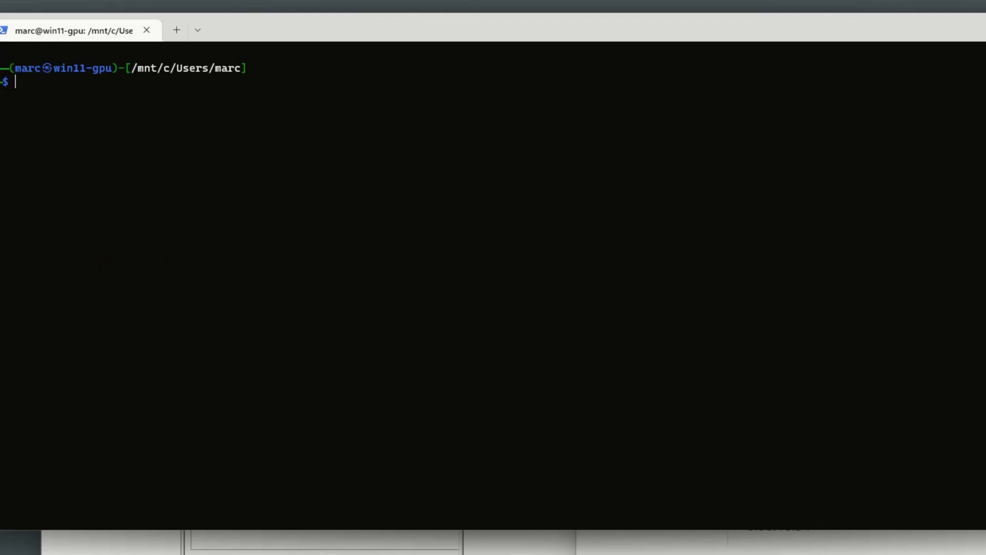
# - Run xeyes in the Kali shell to display the eyes window through WSLg
pyautogui.write('xe')
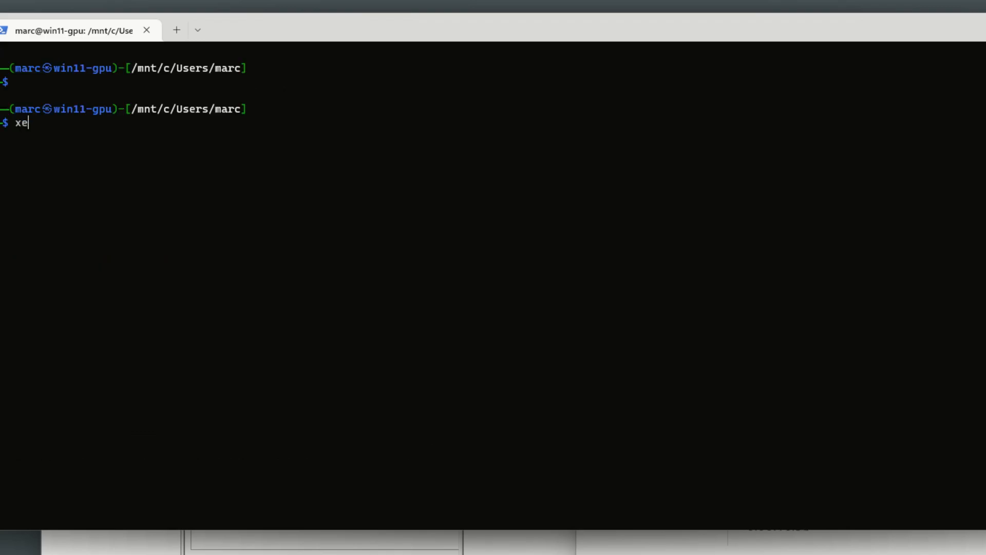
pyautogui.write('yes')
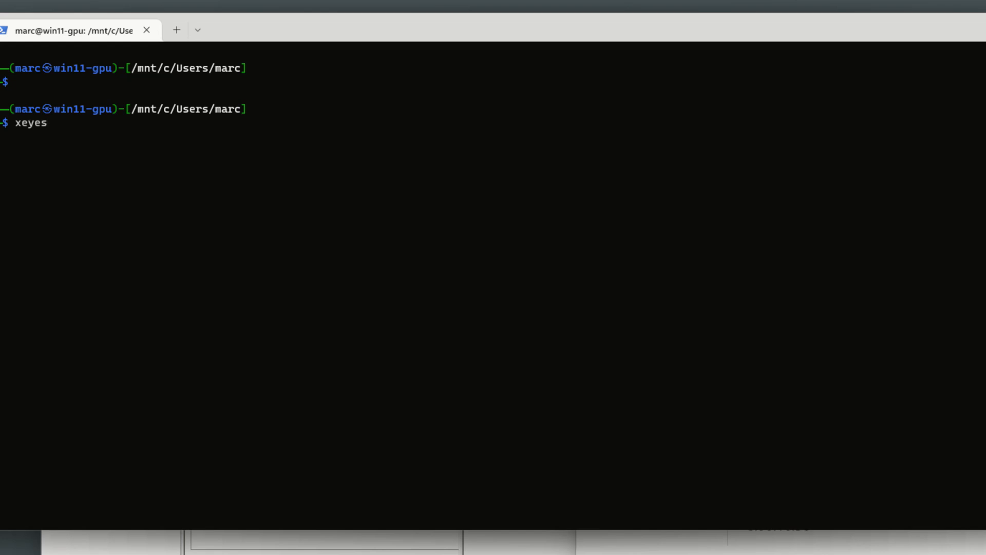
pyautogui.moveTo(707, 254)
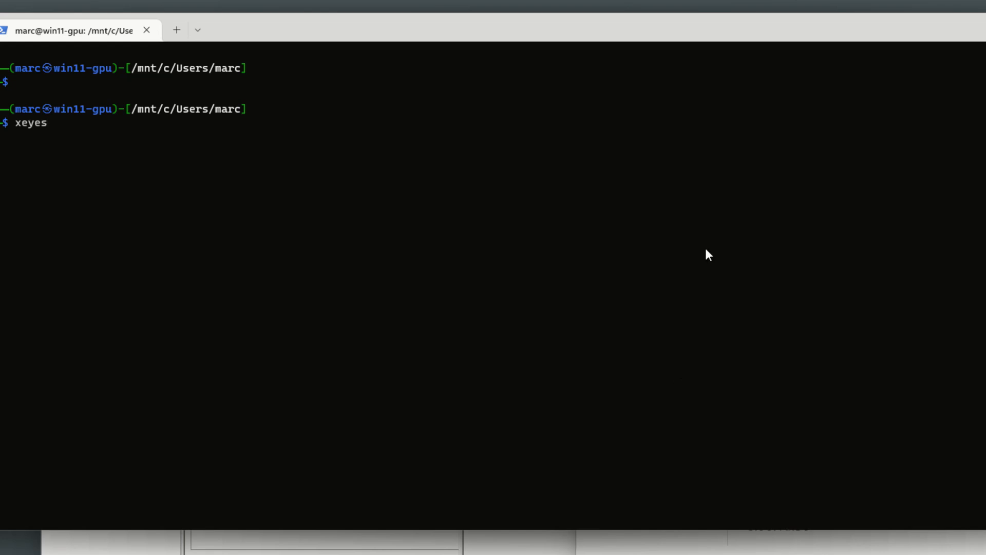
pyautogui.moveTo(694, 239)
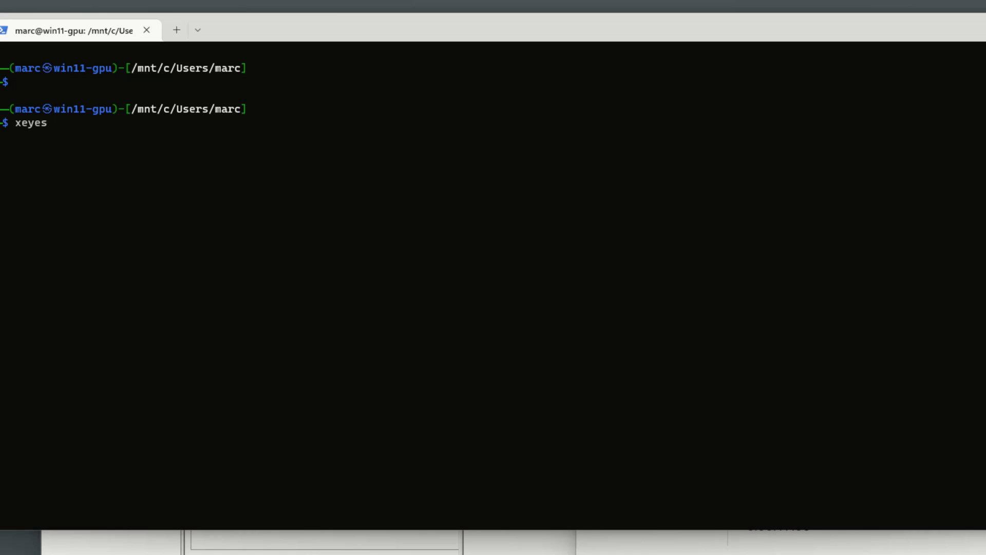
pyautogui.press('Return')
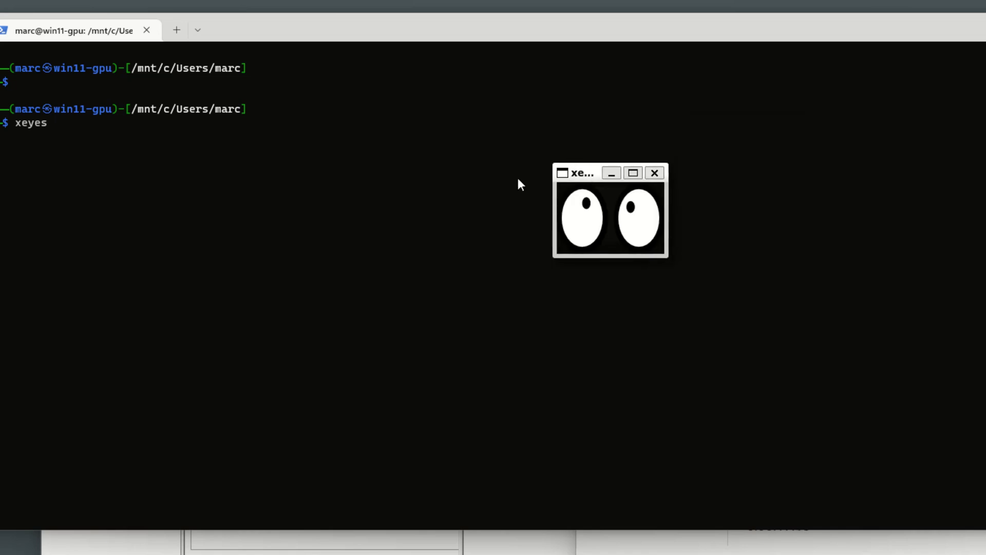
pyautogui.moveTo(440, 140)
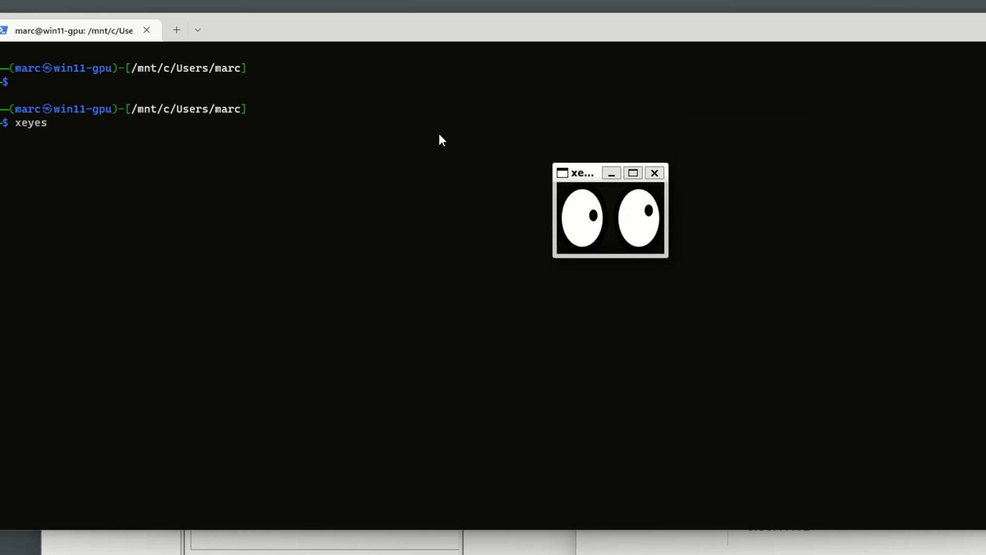
pyautogui.moveTo(592, 245)
pyautogui.write('exit')
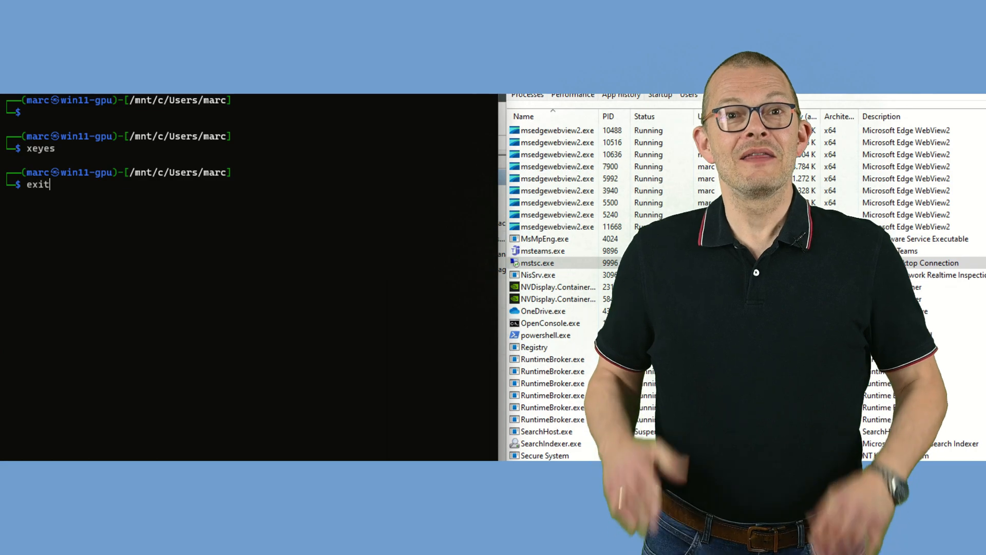
# - Run 'wsl --shutdown', then restart Kali with 'wsl -d kali-linux'
pyautogui.write('wsl')
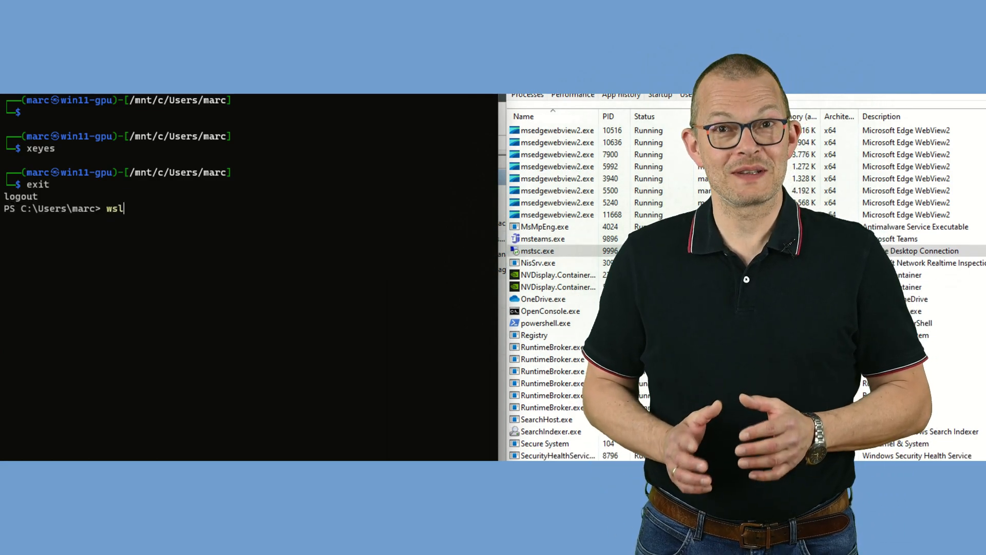
pyautogui.write('--shut')
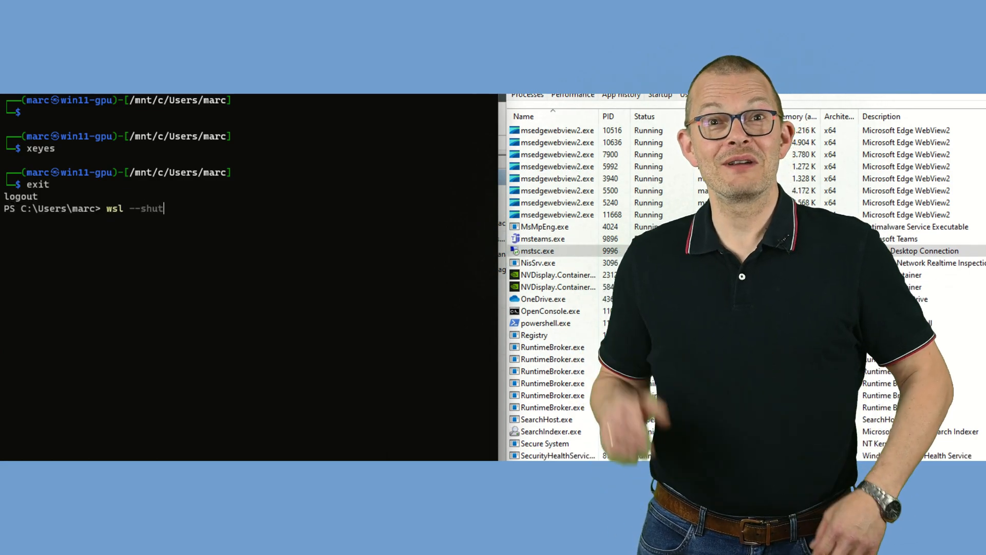
pyautogui.press('Return')
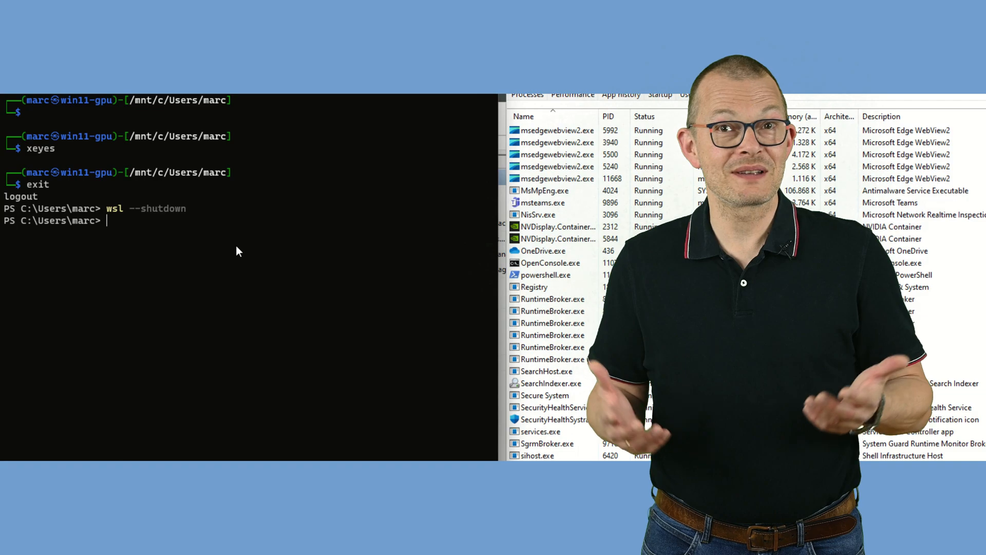
pyautogui.write('wsl -d kali-linux')
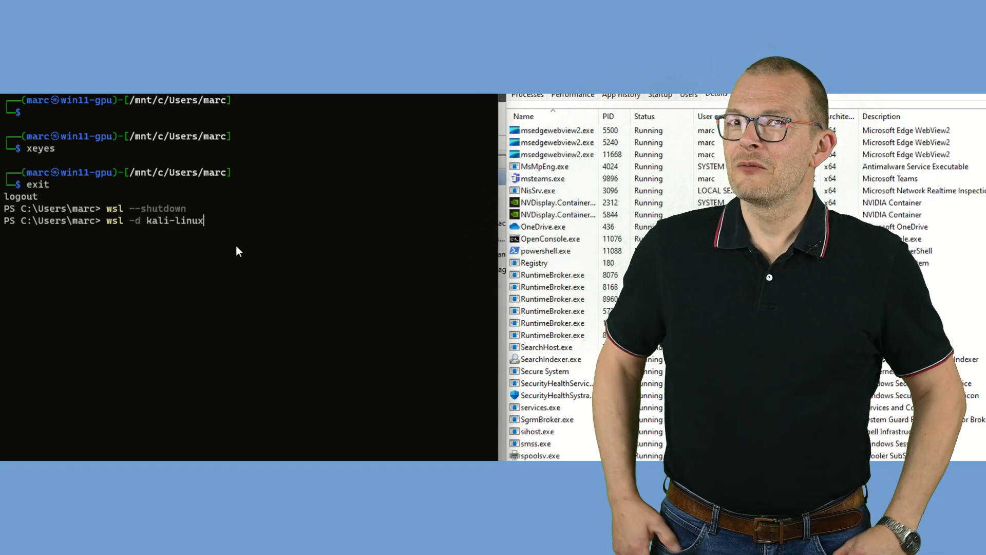
pyautogui.press('Return')
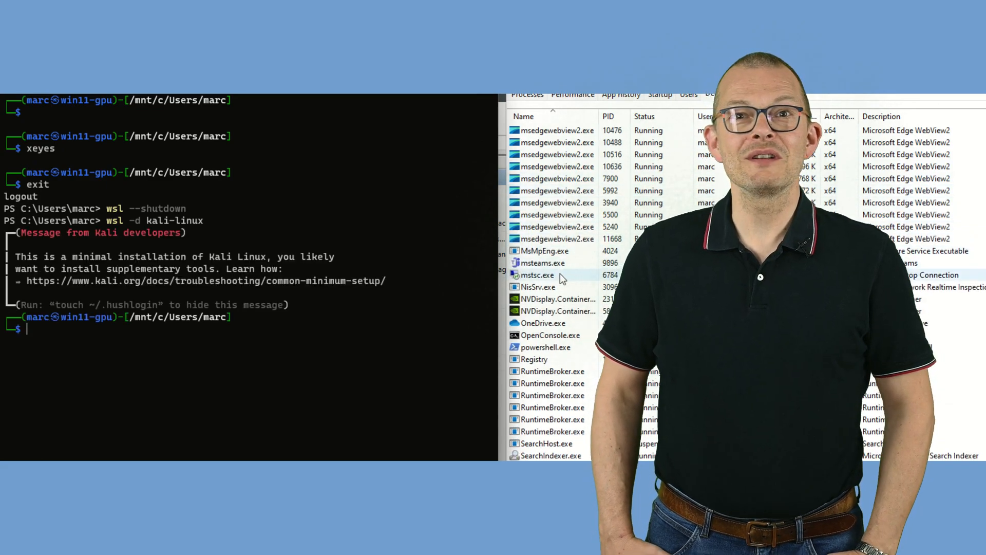
pyautogui.moveTo(265, 353)
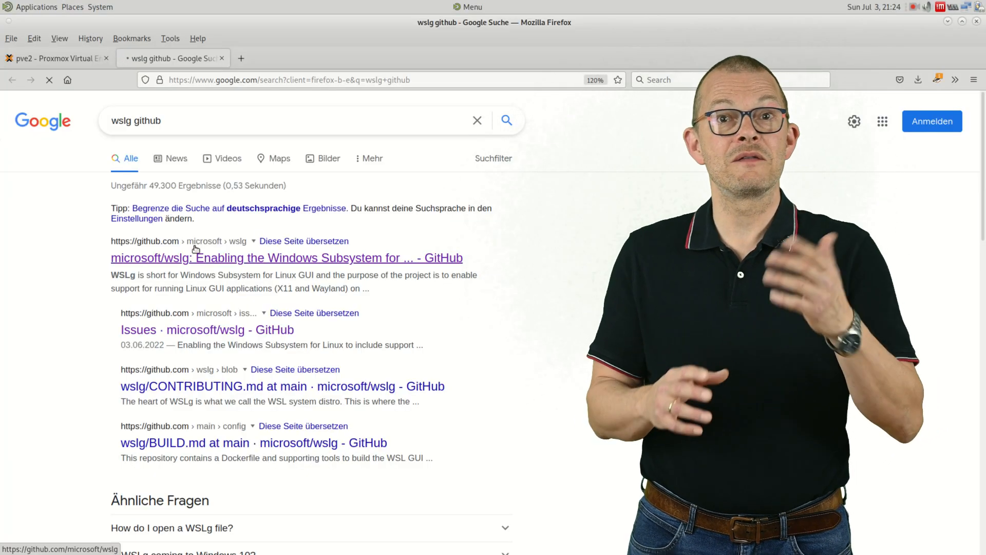
# - Open the microsoft/wslg search result and scroll its README to the architecture diagram
pyautogui.click(286, 258)
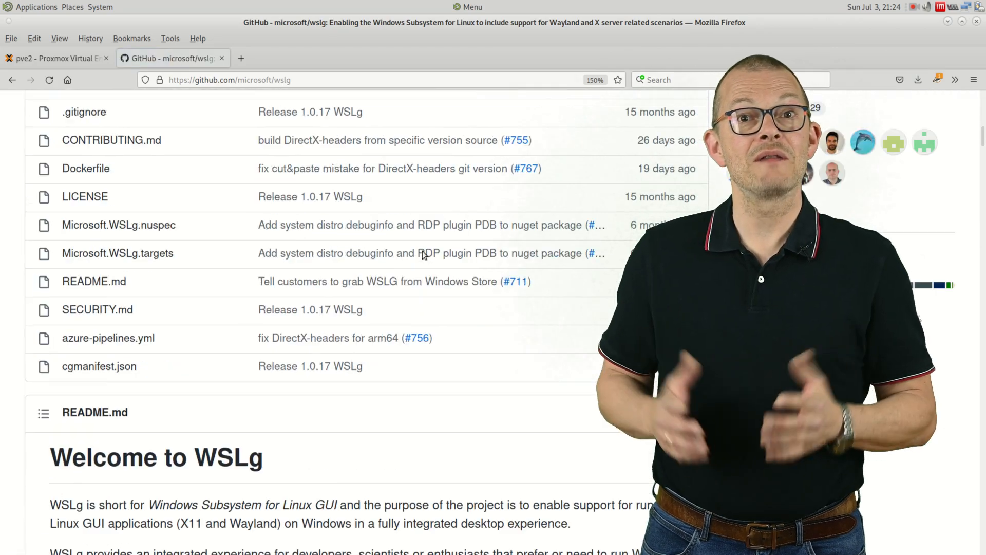
pyautogui.scroll(-3)
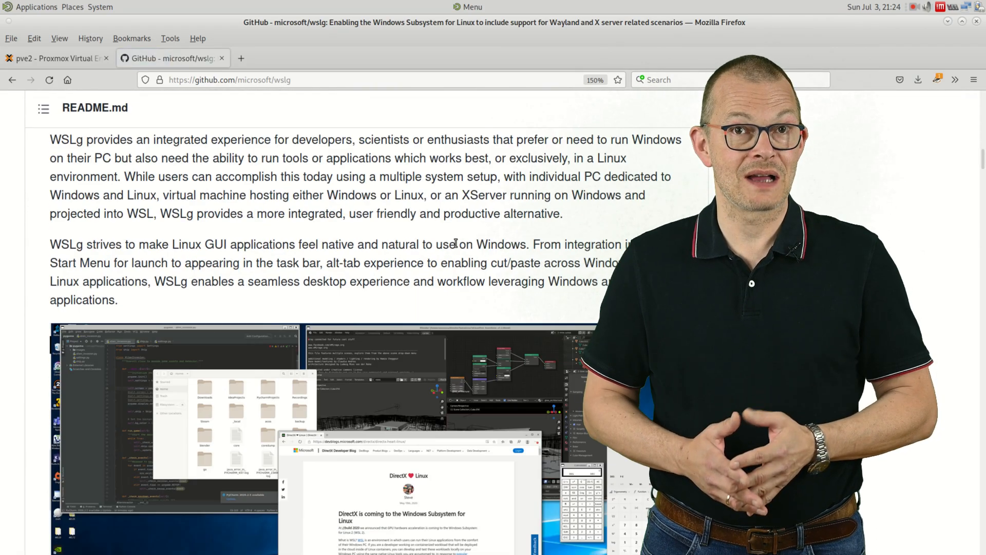
pyautogui.scroll(-3)
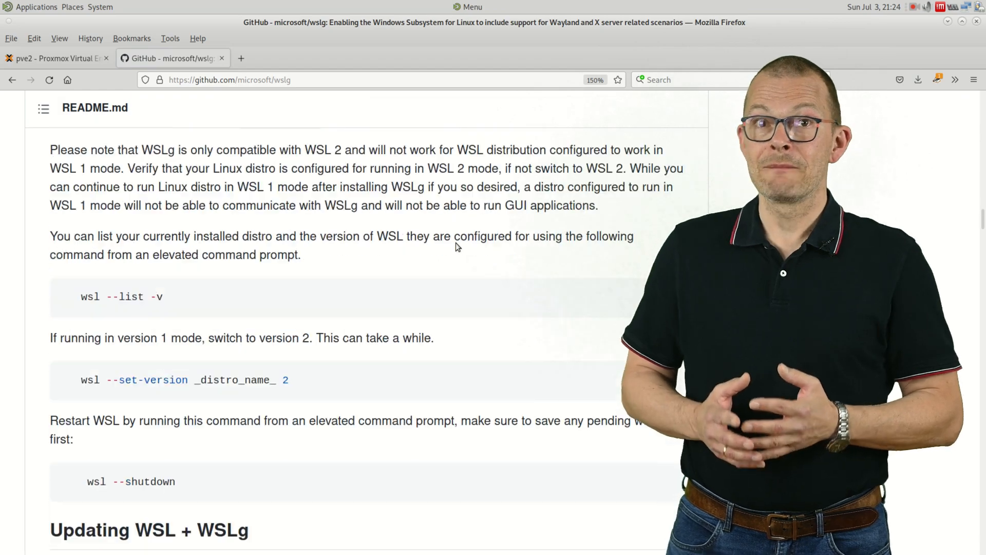
pyautogui.scroll(-3)
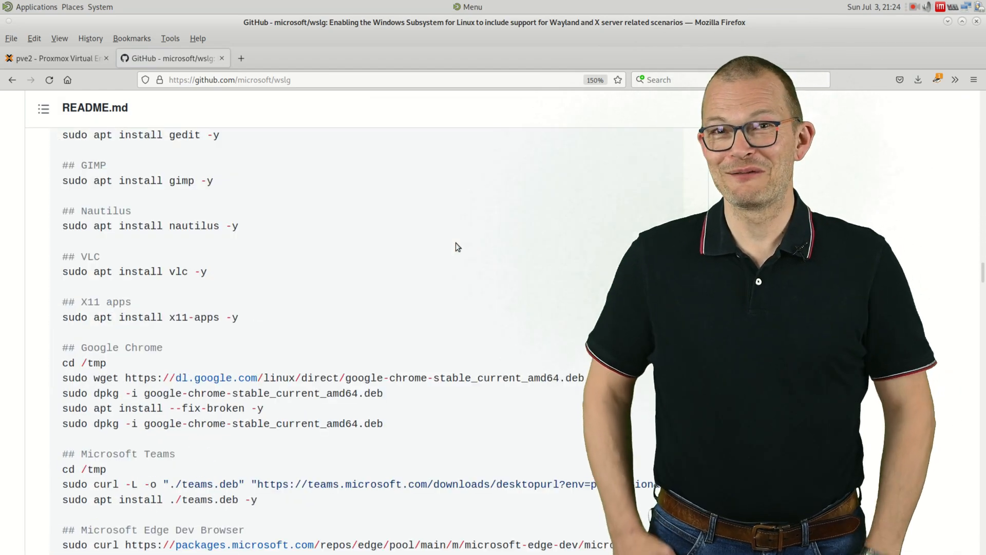
pyautogui.scroll(3)
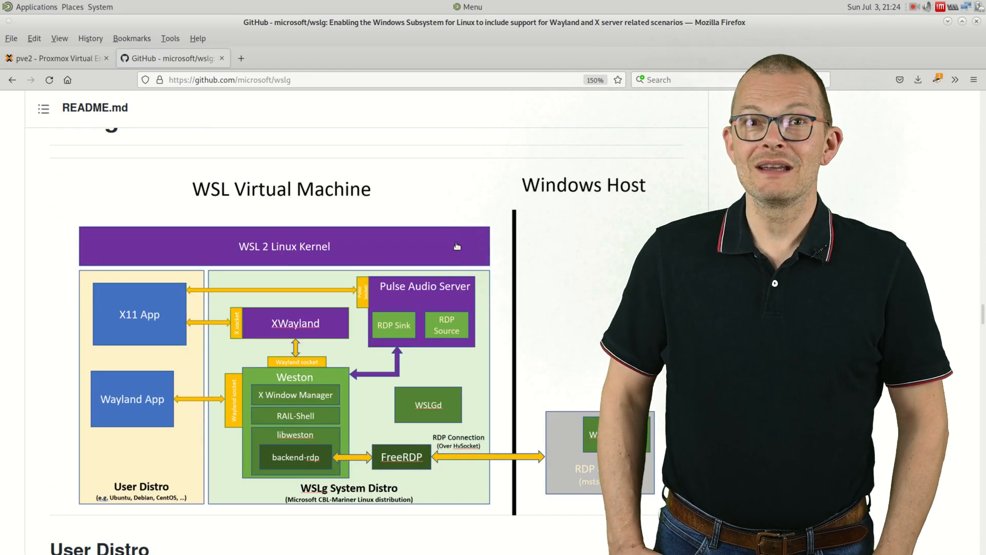
pyautogui.scroll(-3)
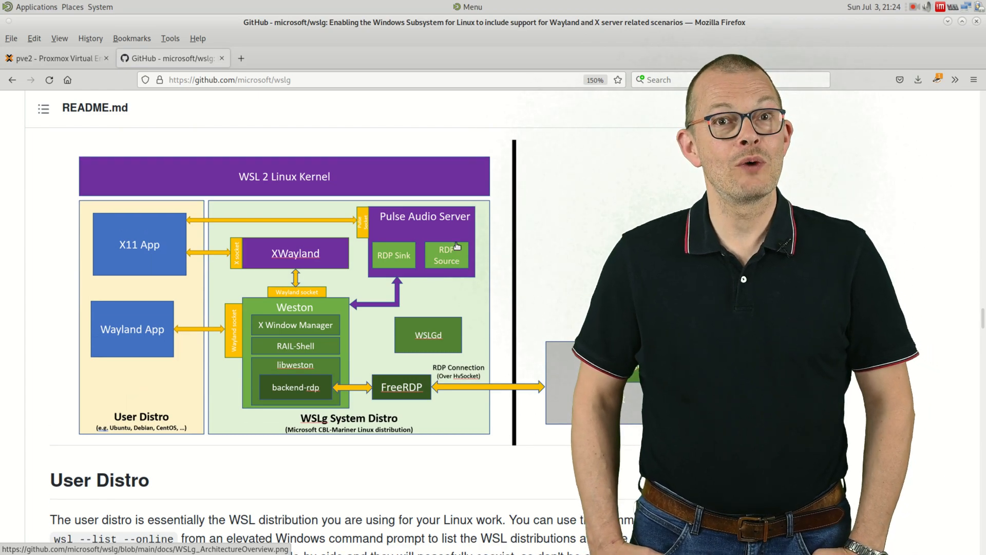
pyautogui.scroll(3)
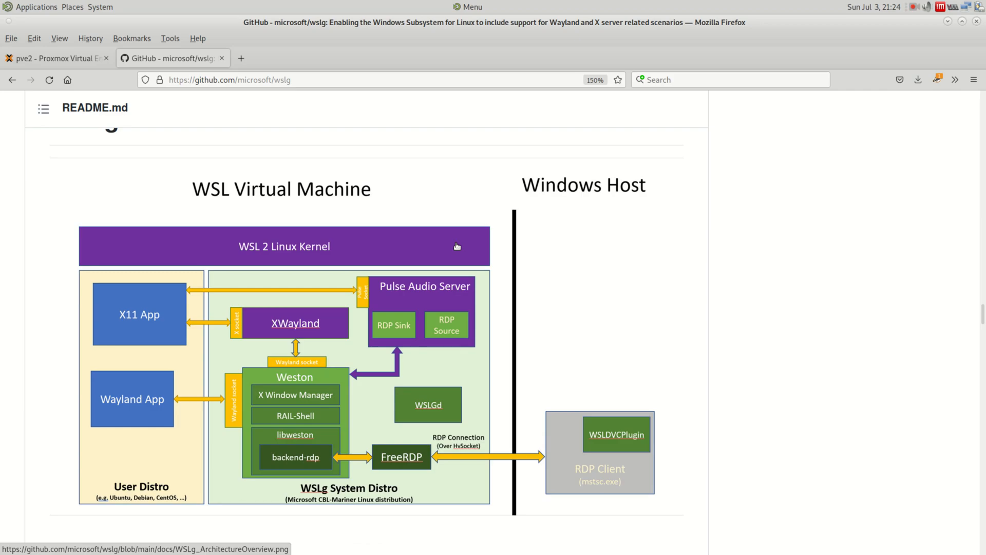
pyautogui.moveTo(483, 275)
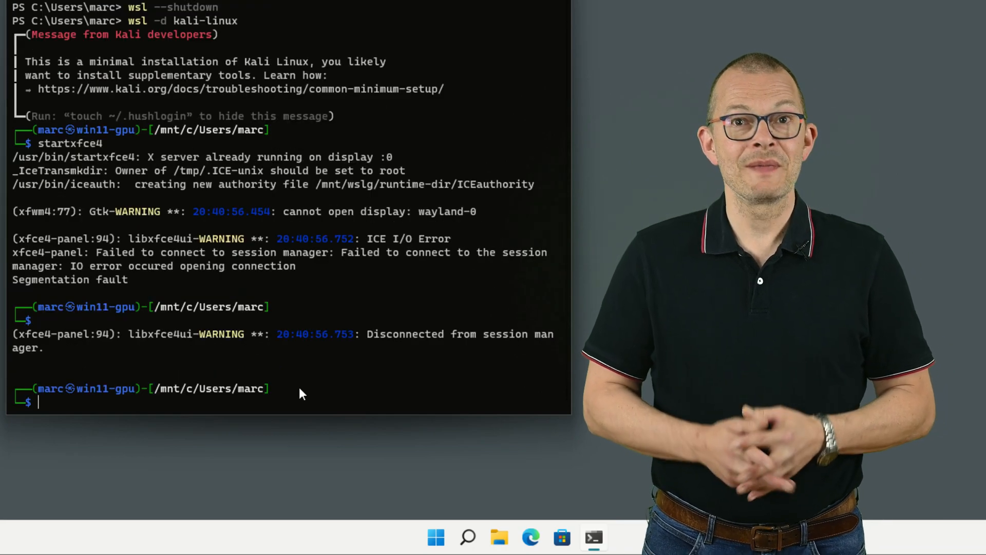
# - Run xfce4-session, then env showing WAYLAND_DISPLAY=wayland-0 and DISPLAY=:0
pyautogui.write('xfce4-se')
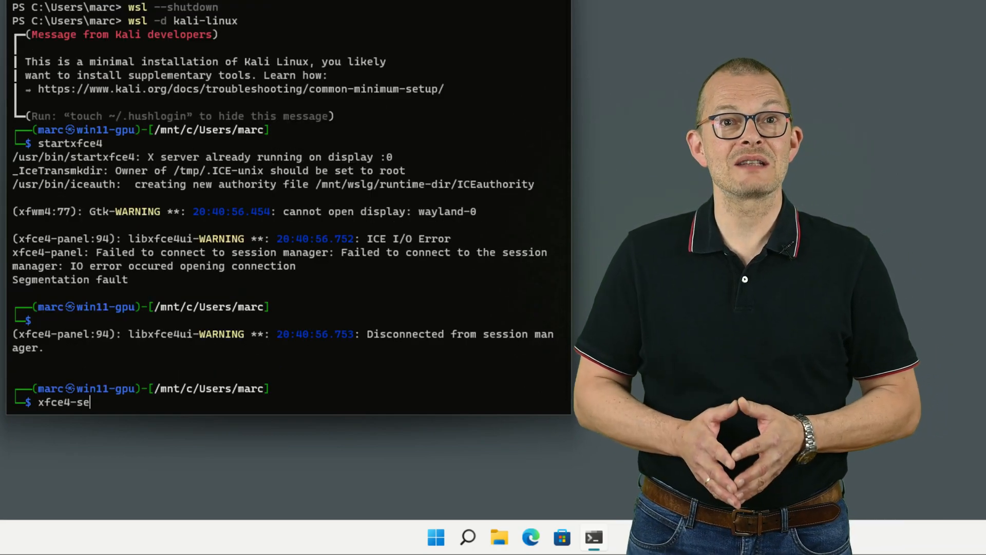
pyautogui.press('Return')
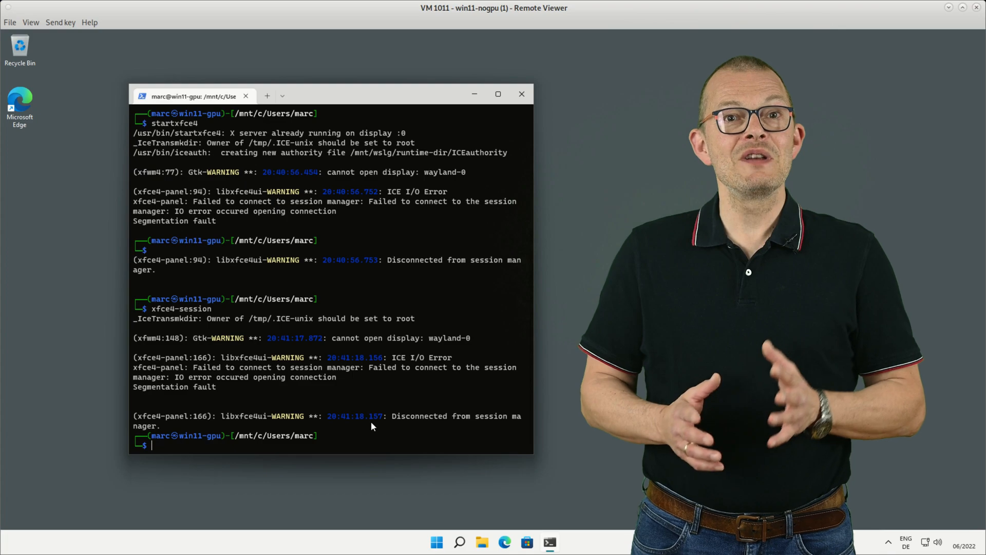
pyautogui.write('e')
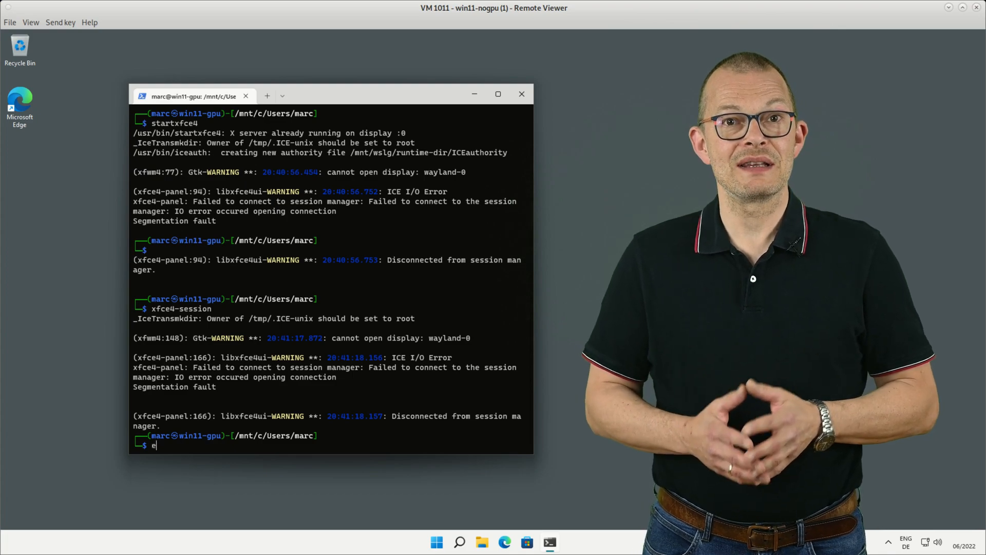
pyautogui.press('Return')
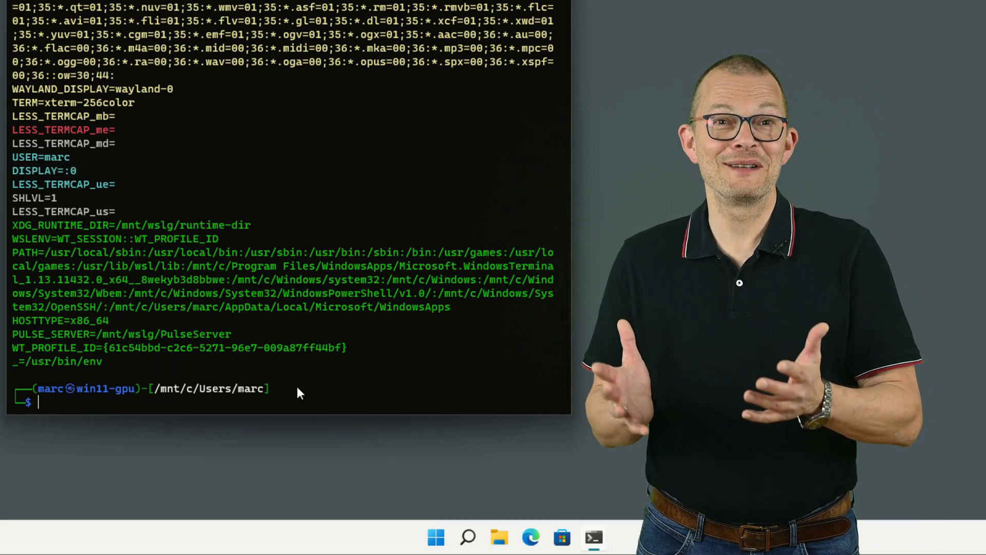
# - Type 'WAYLAND_DISPLAY=' to start the cleared-display Xfce session command
pyautogui.write('WAYLAND')
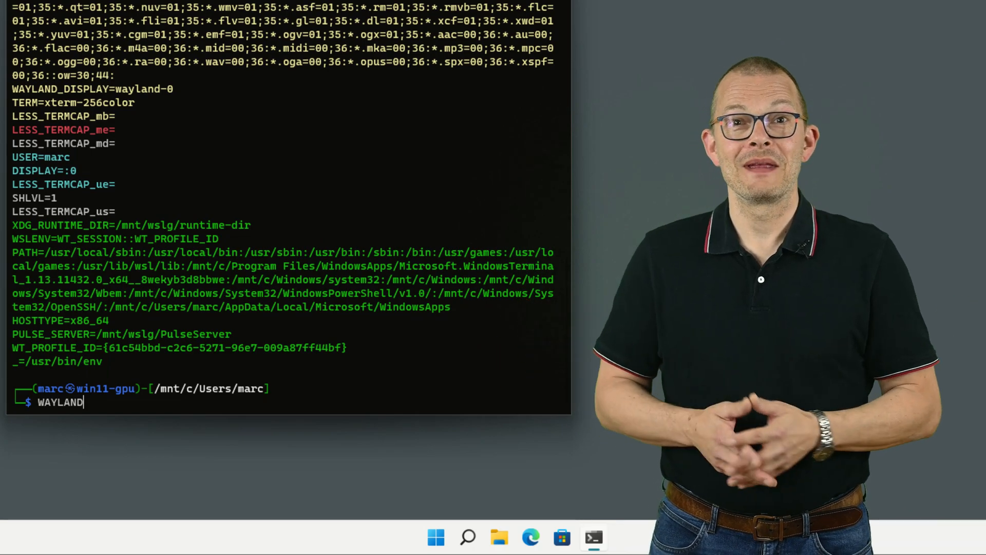
pyautogui.write('_DISPLA')
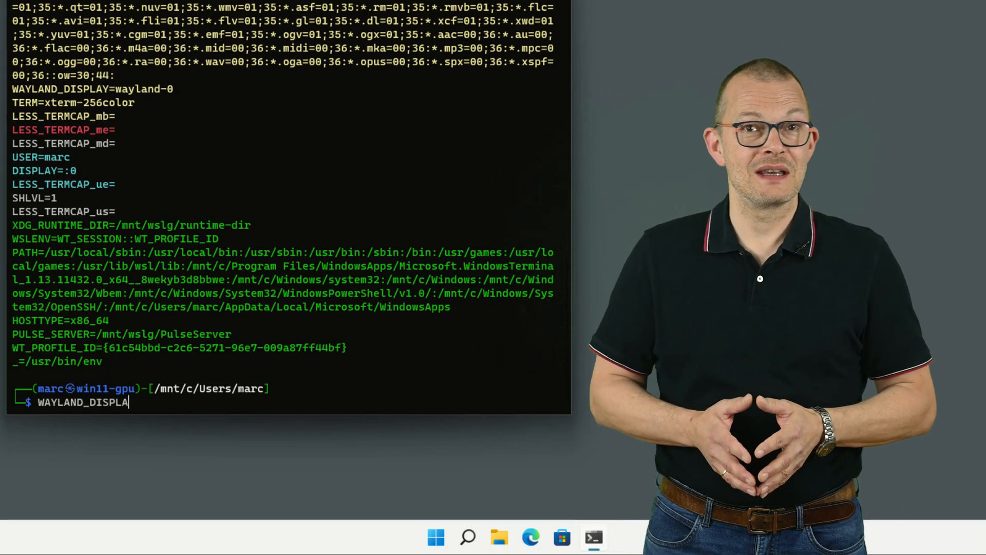
pyautogui.write('Y=')
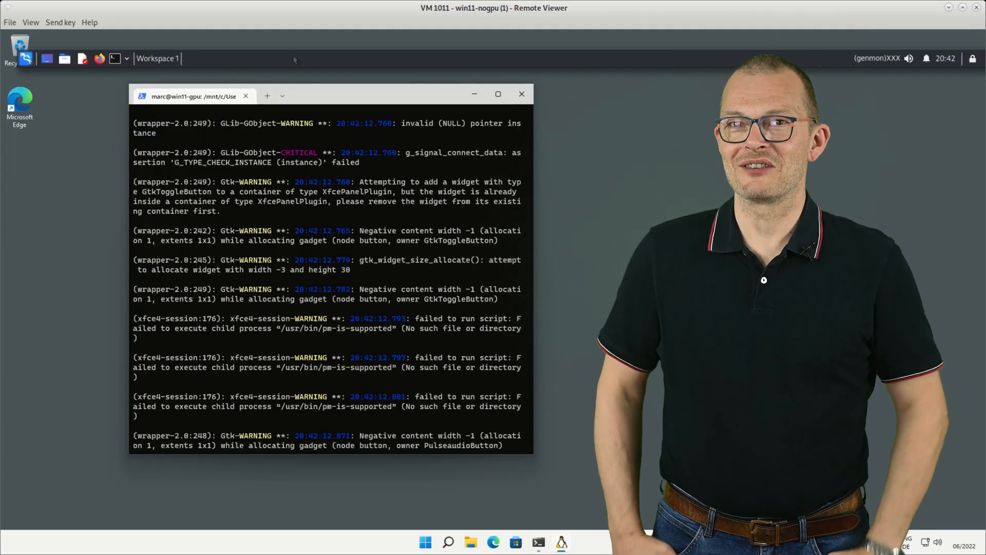
# - End the Xfce session from the panel and start typing 'WAYLAND_DISPLAY= ' again
pyautogui.rightClick(293, 58)
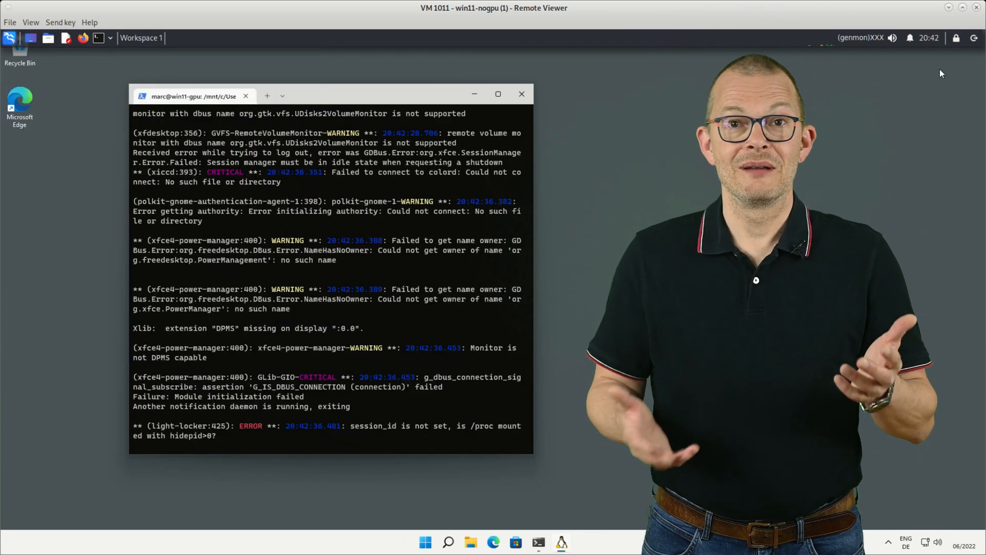
pyautogui.scroll(-3)
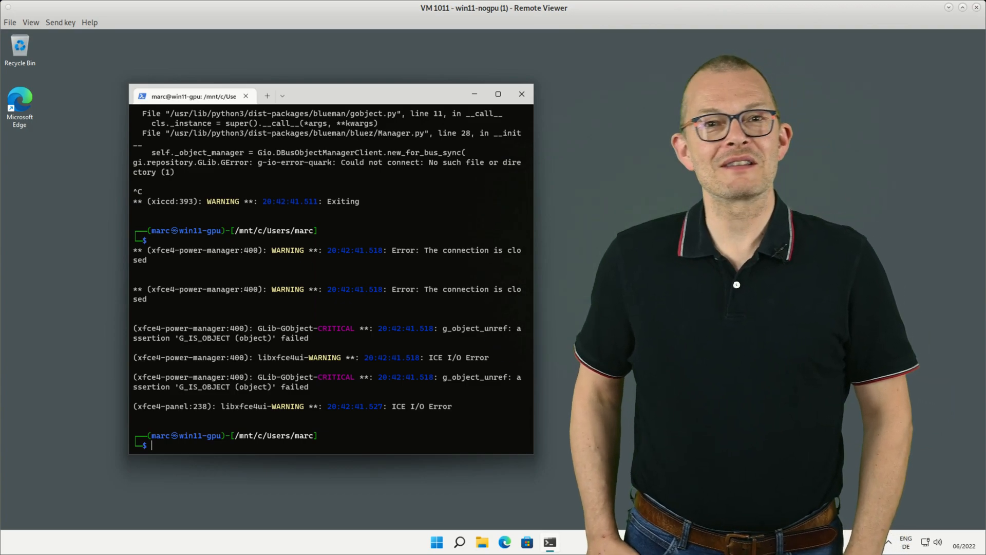
pyautogui.write('WAYLAND_DISPLAY= s')
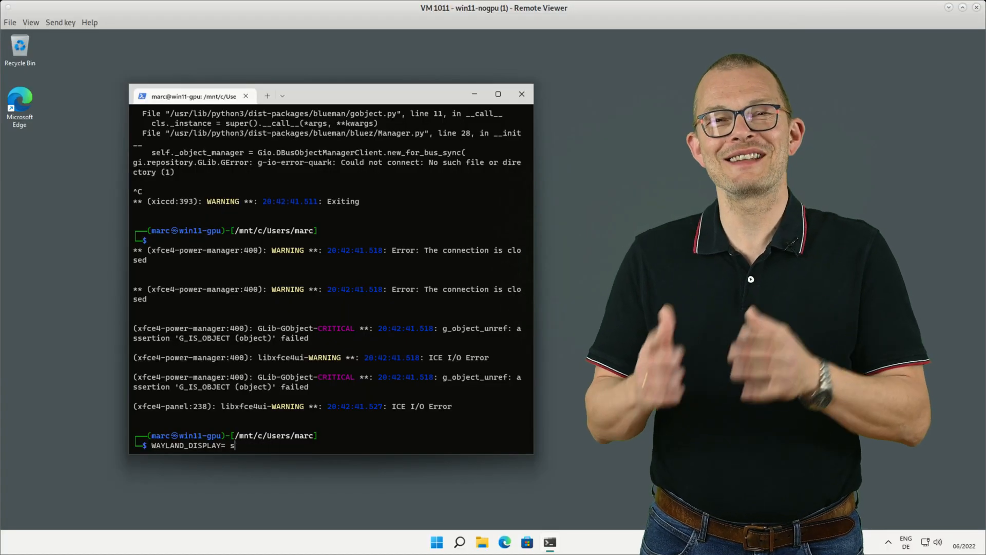
# - Run 'WAYLAND_DISPLAY= xfce4-panel' alone, then minimize the terminal window
pyautogui.write('xfce4-pane')
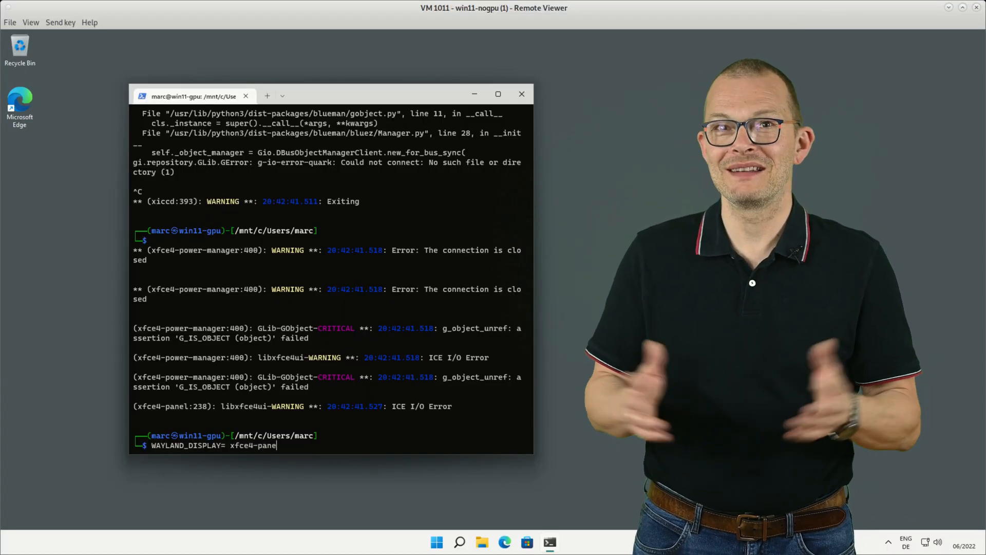
pyautogui.press('Return')
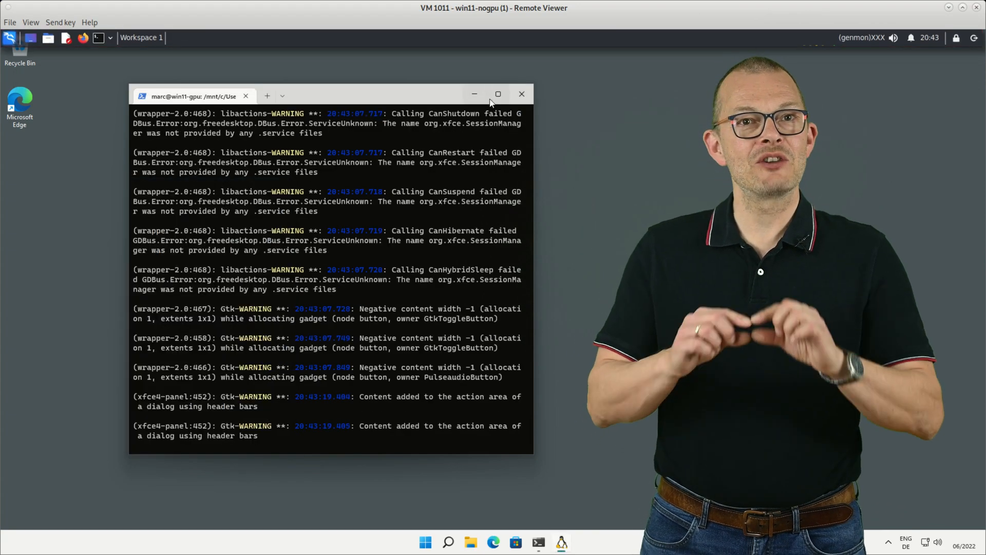
pyautogui.click(521, 94)
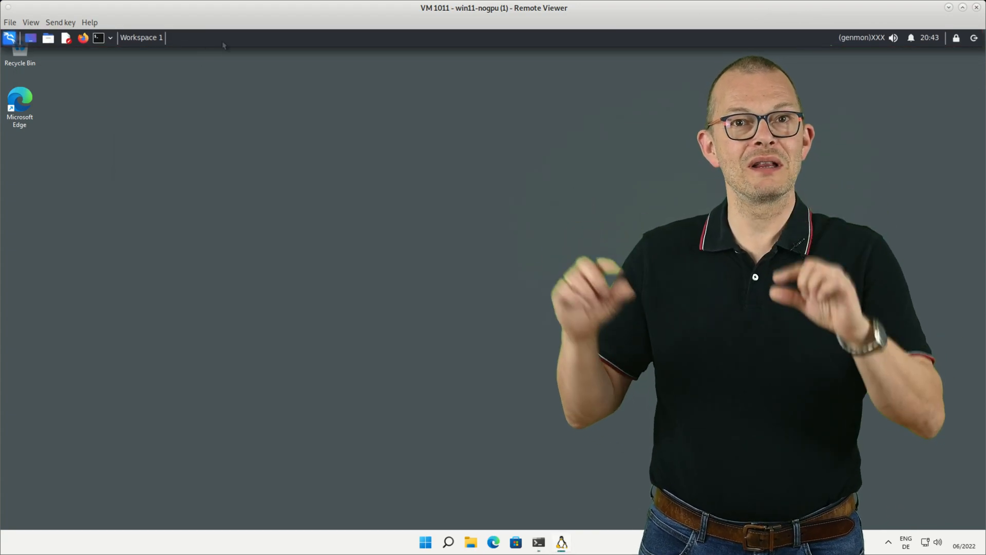
# - In Panel Preferences, set Mode to Vertical and unlock the panel to move it
pyautogui.rightClick(188, 37)
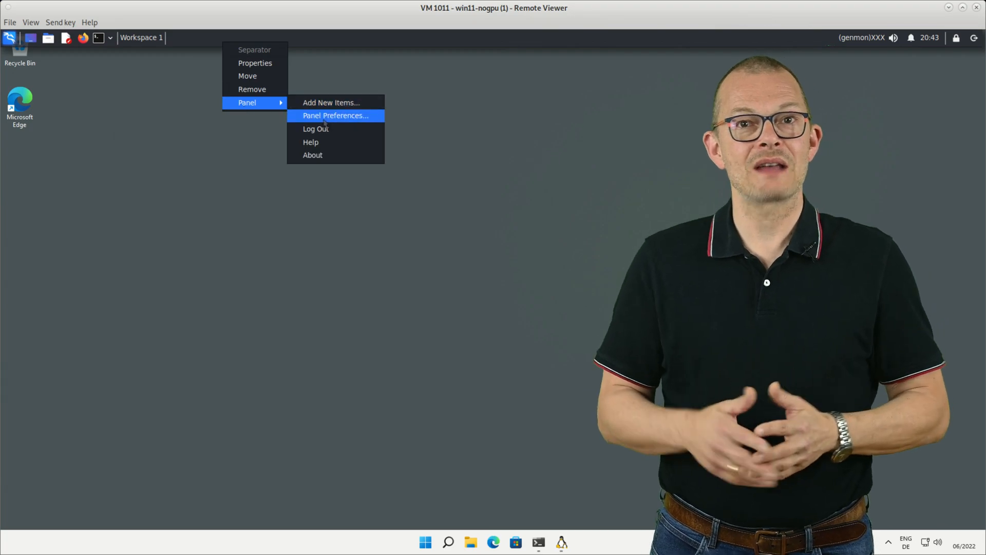
pyautogui.click(335, 115)
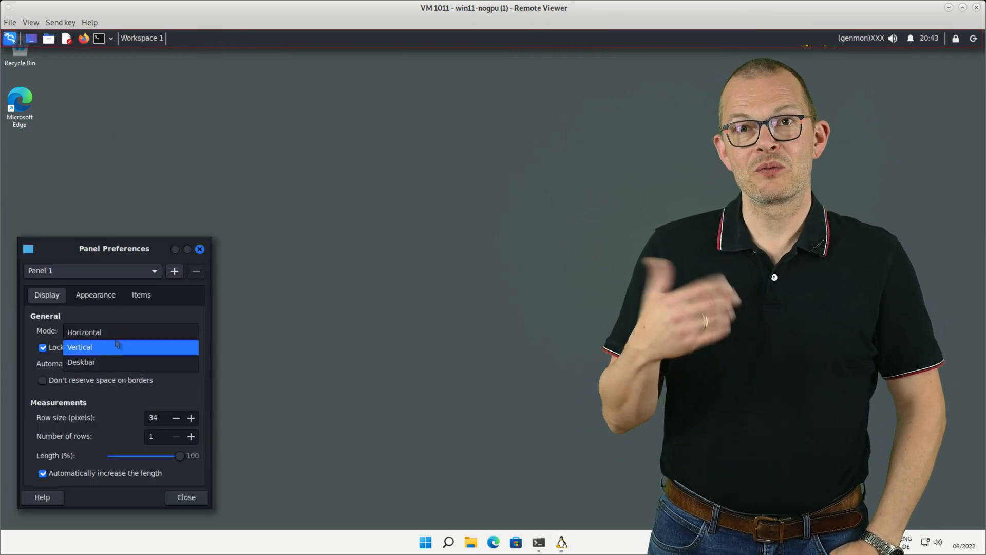
pyautogui.click(80, 347)
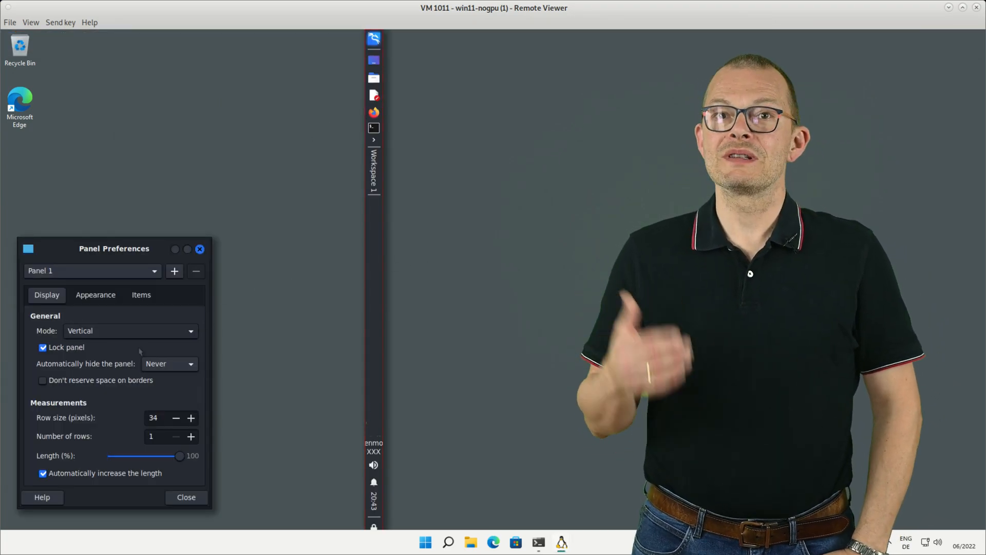
pyautogui.click(43, 347)
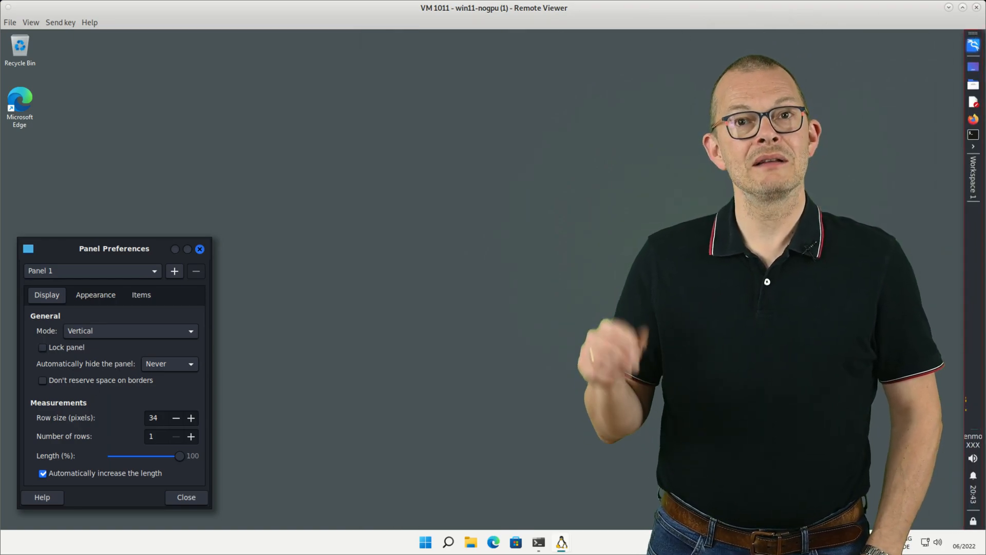
pyautogui.click(190, 331)
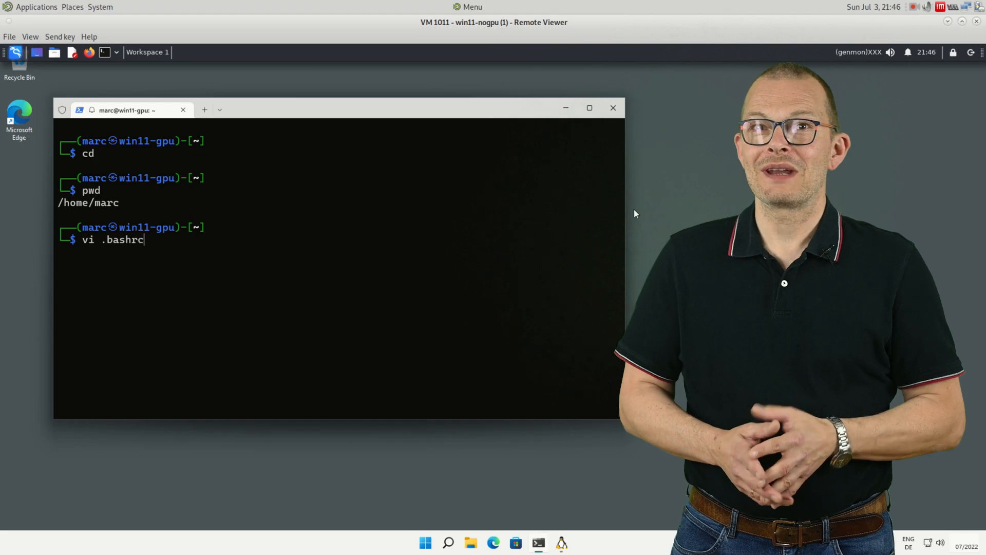
# - Add a '# start the xfce4 panel' comment to .bashrc and save with :wq
pyautogui.press('Return')
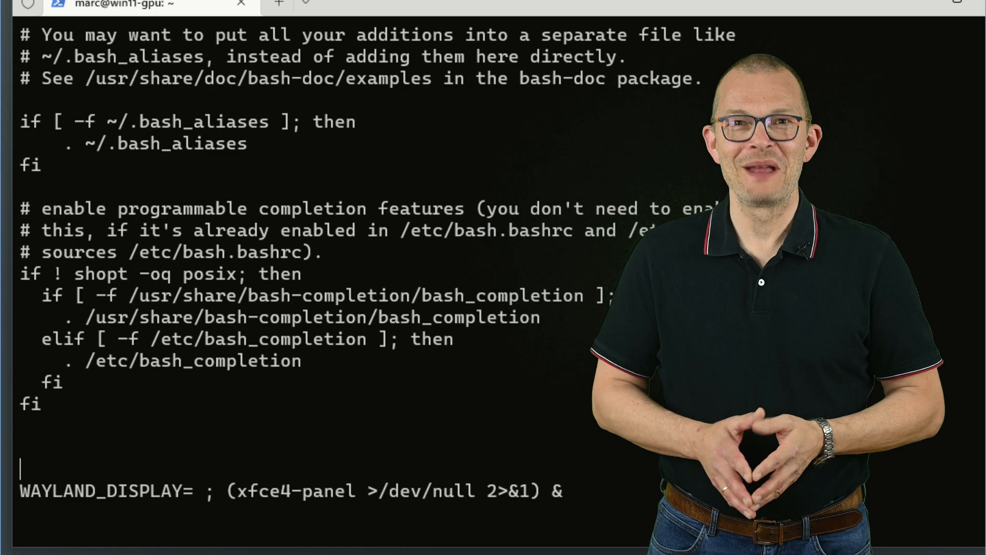
pyautogui.write('# start the')
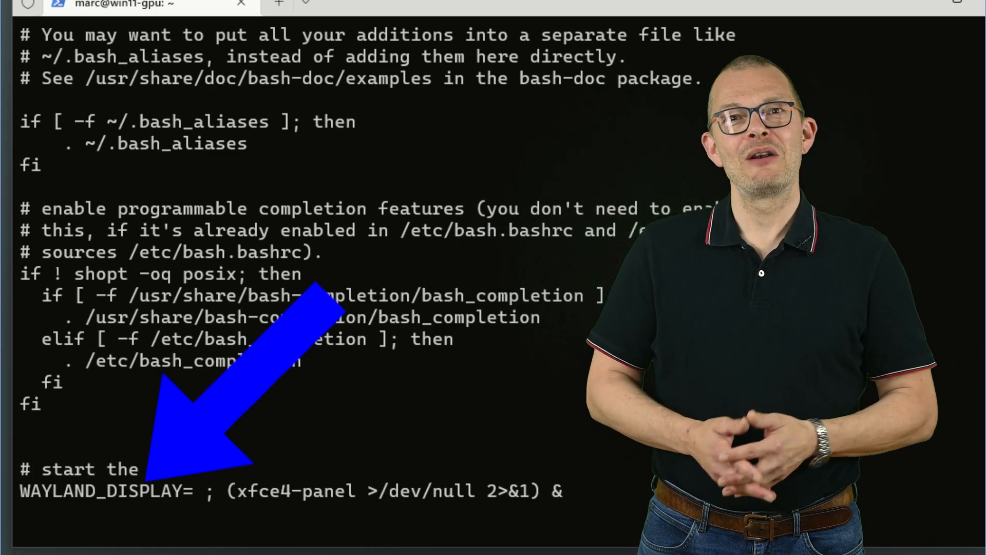
pyautogui.write('xfce')
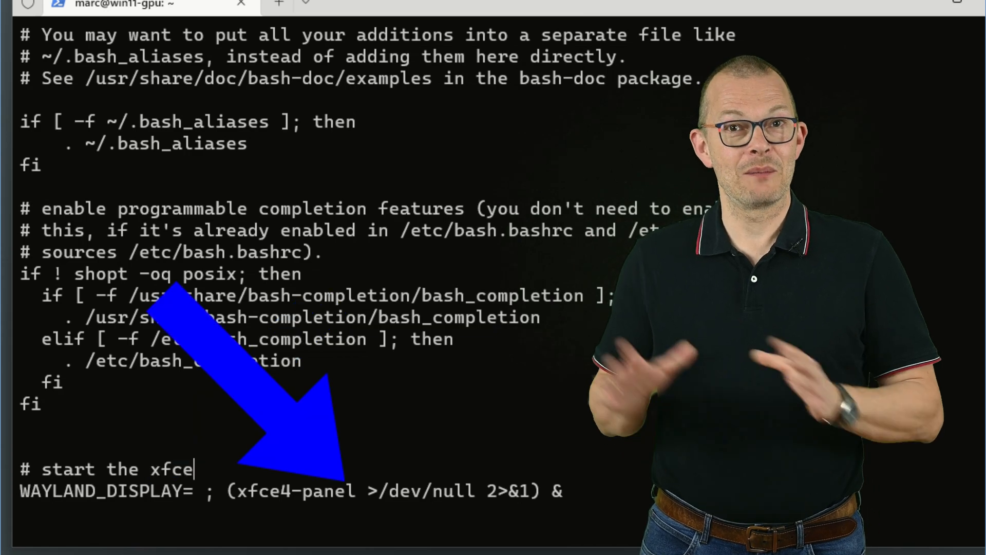
pyautogui.write('4 panel')
pyautogui.click(301, 513)
pyautogui.write(':wq')
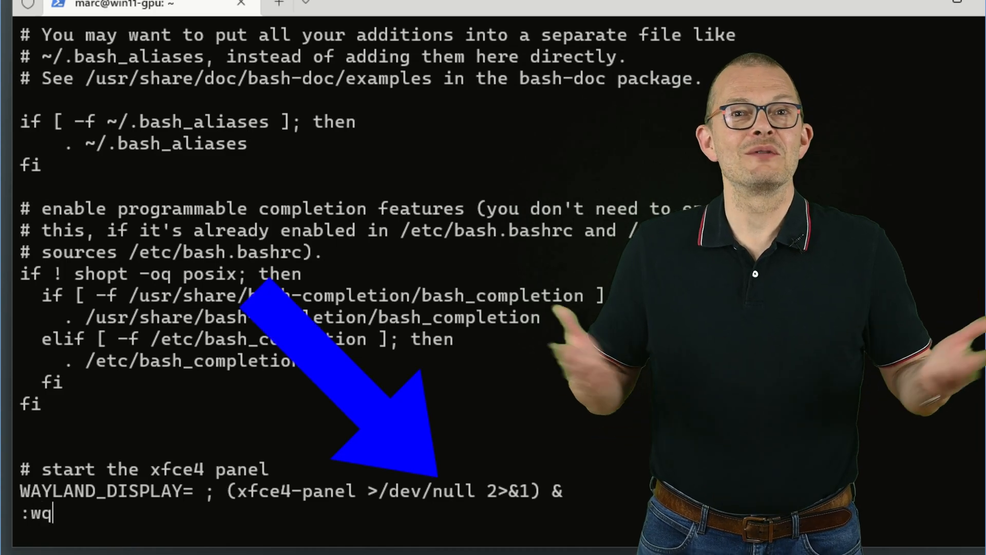
pyautogui.press('Return')
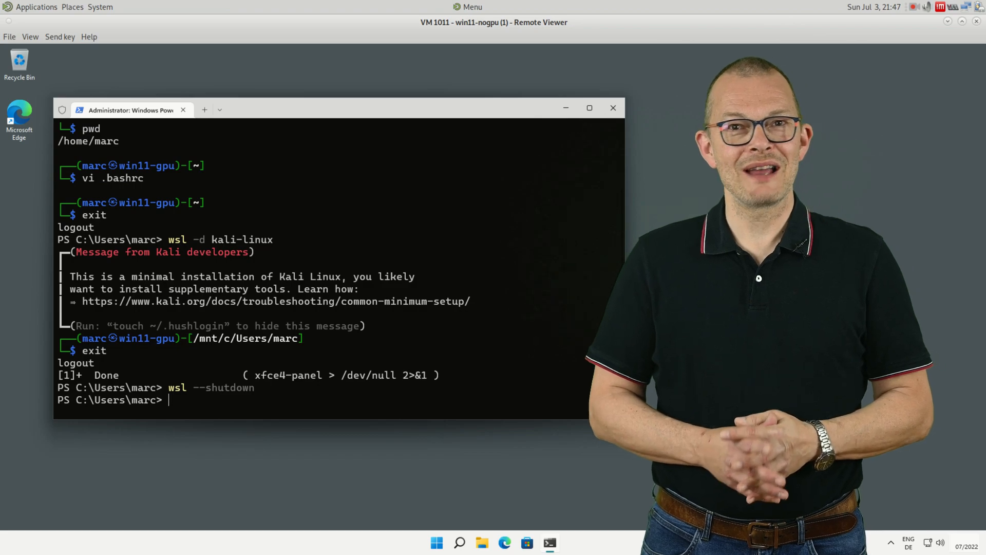
# - Relaunch the distribution with 'wsl -d kali-linux' so the panel autostarts
pyautogui.write('wsl -d')
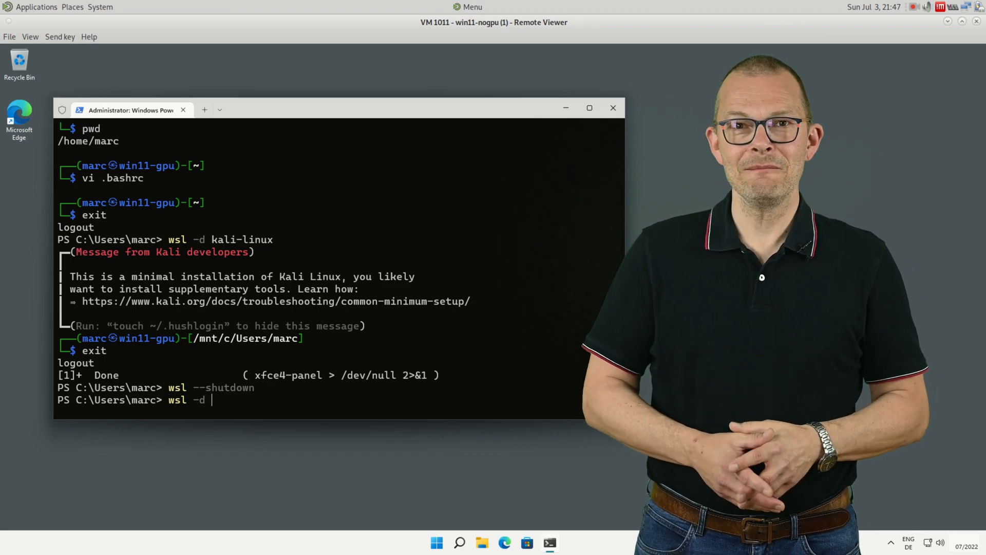
pyautogui.write('kali-linux')
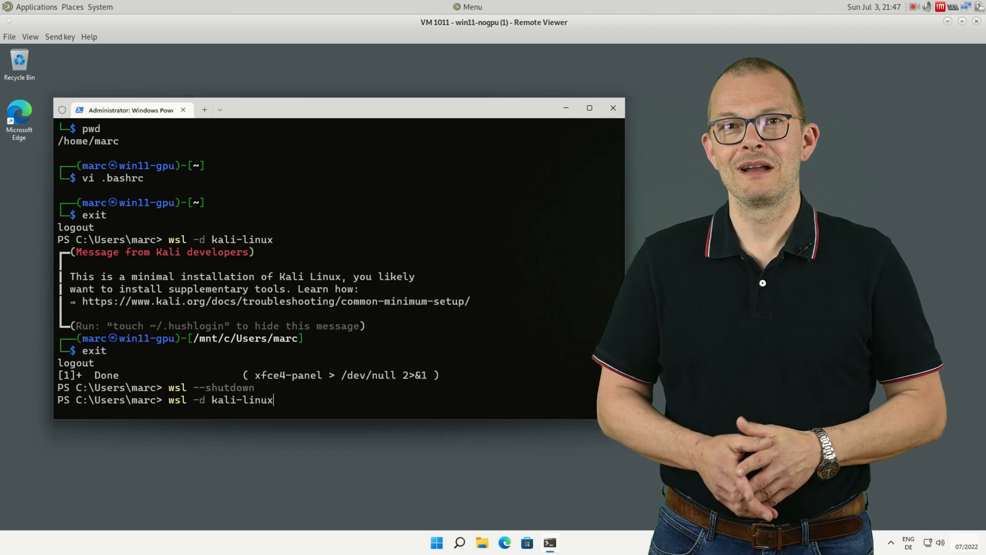
pyautogui.press('Return')
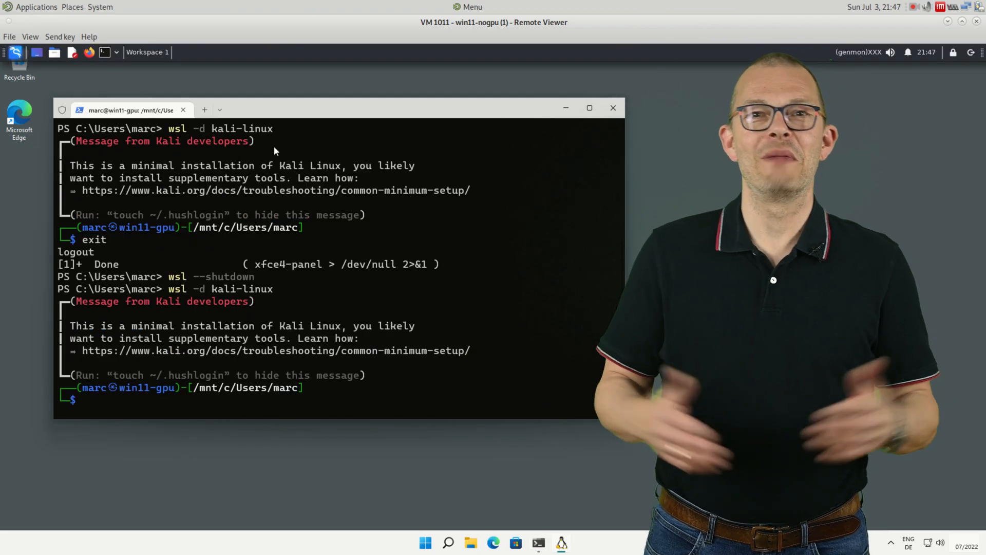